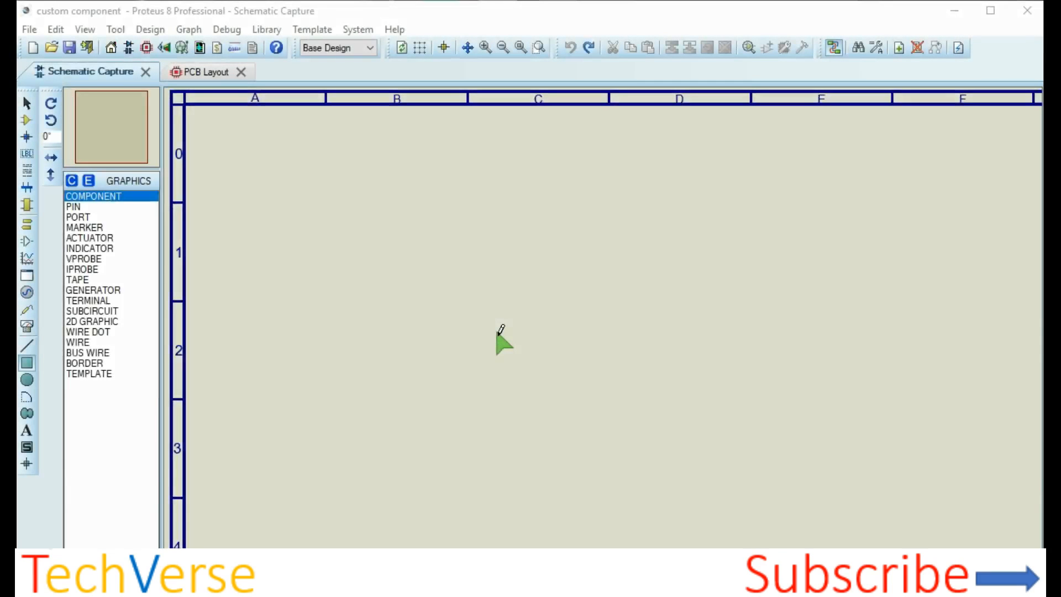
pyautogui.moveTo(376, 210)
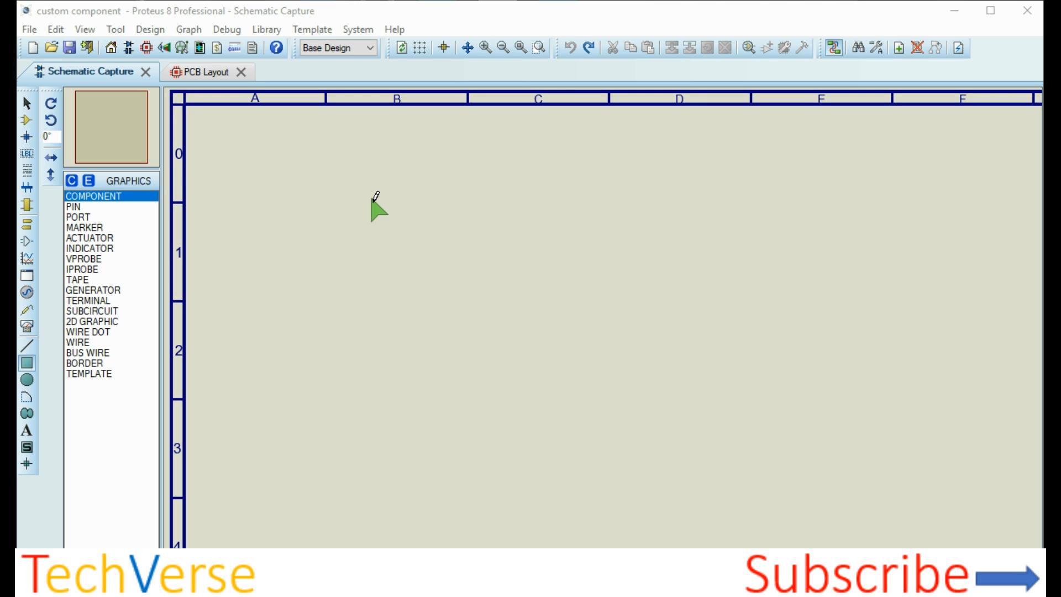
pyautogui.moveTo(55, 355)
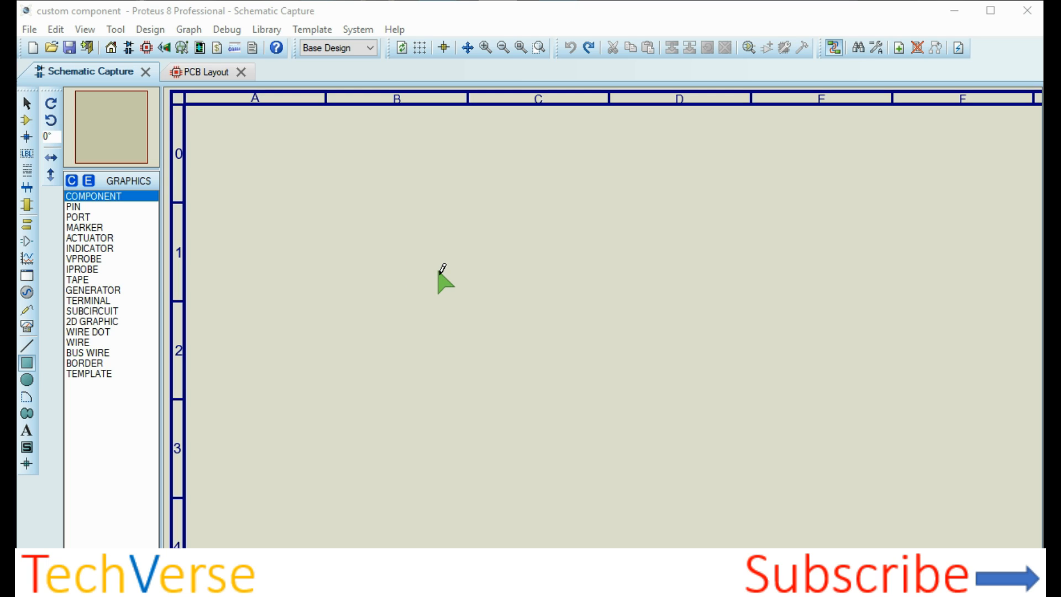
pyautogui.moveTo(448, 244)
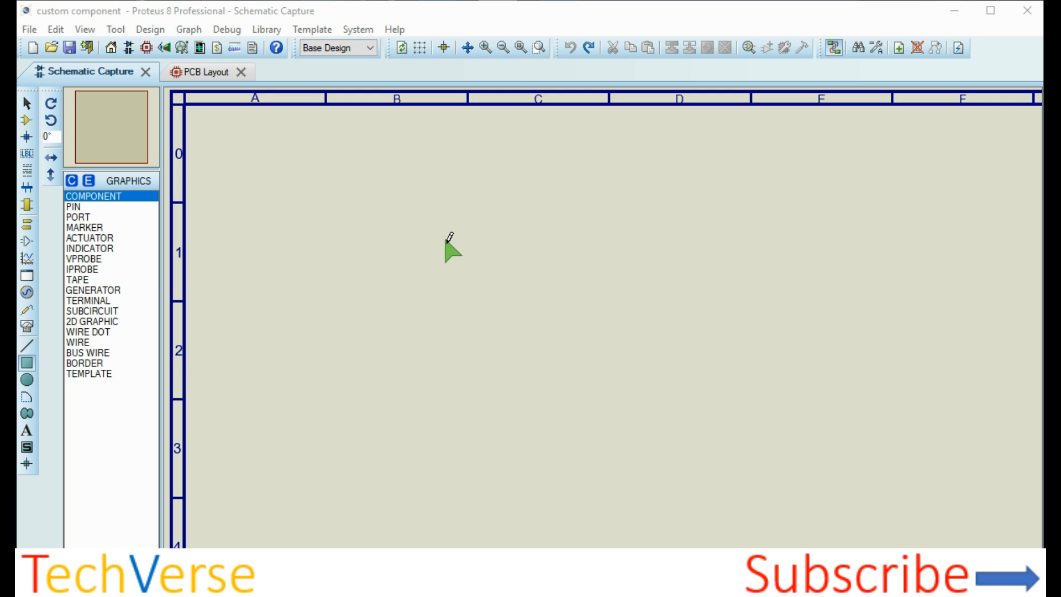
pyautogui.moveTo(494, 226)
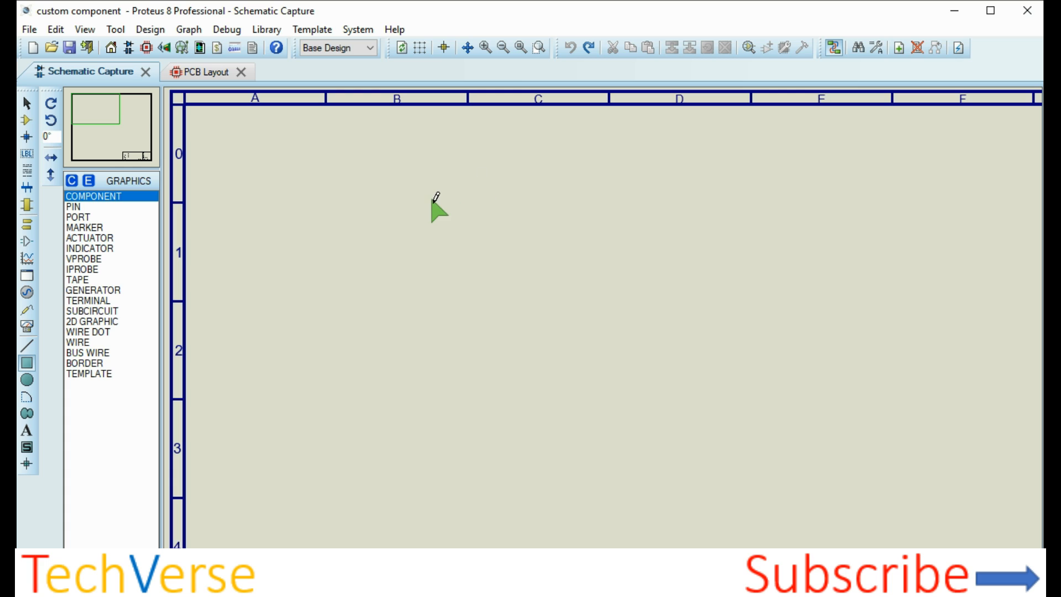
# - Draw the rectangular component body and choose the plain DEFAULT pin type for its pins
pyautogui.moveTo(429, 192); pyautogui.dragTo(666, 375)
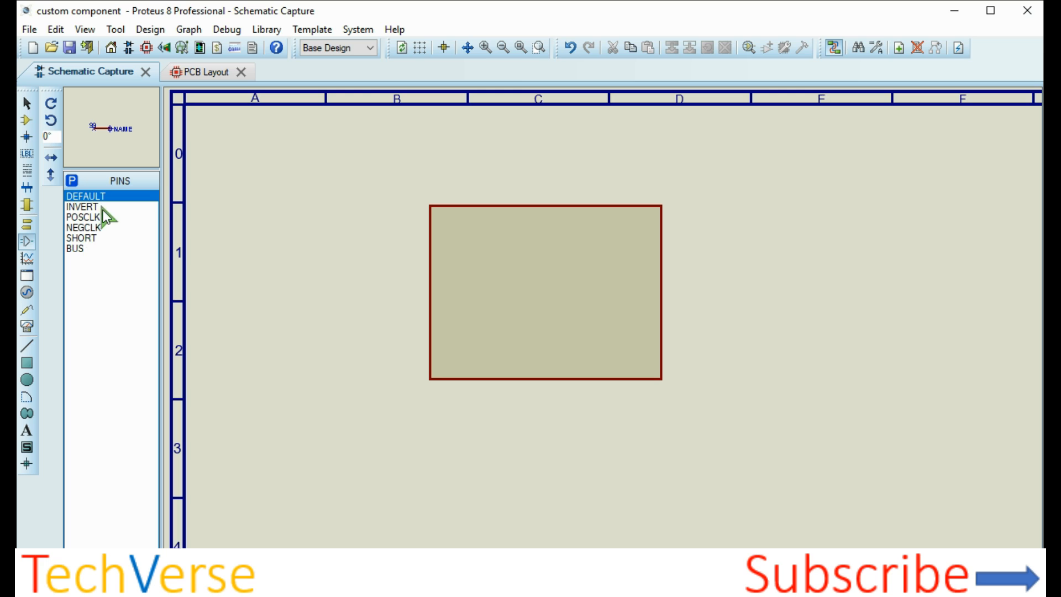
pyautogui.click(618, 248)
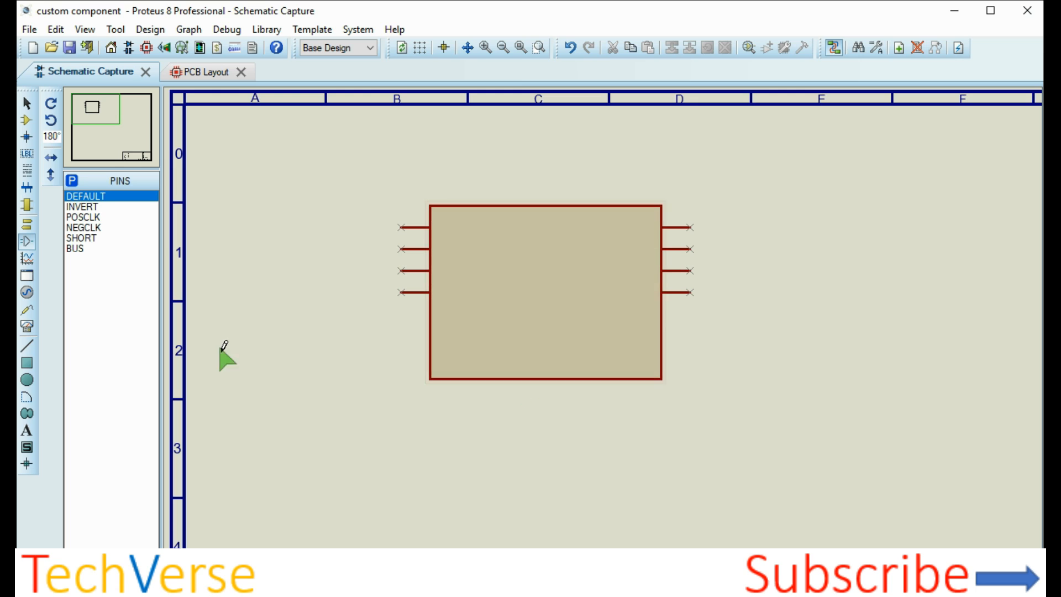
pyautogui.moveTo(19, 418)
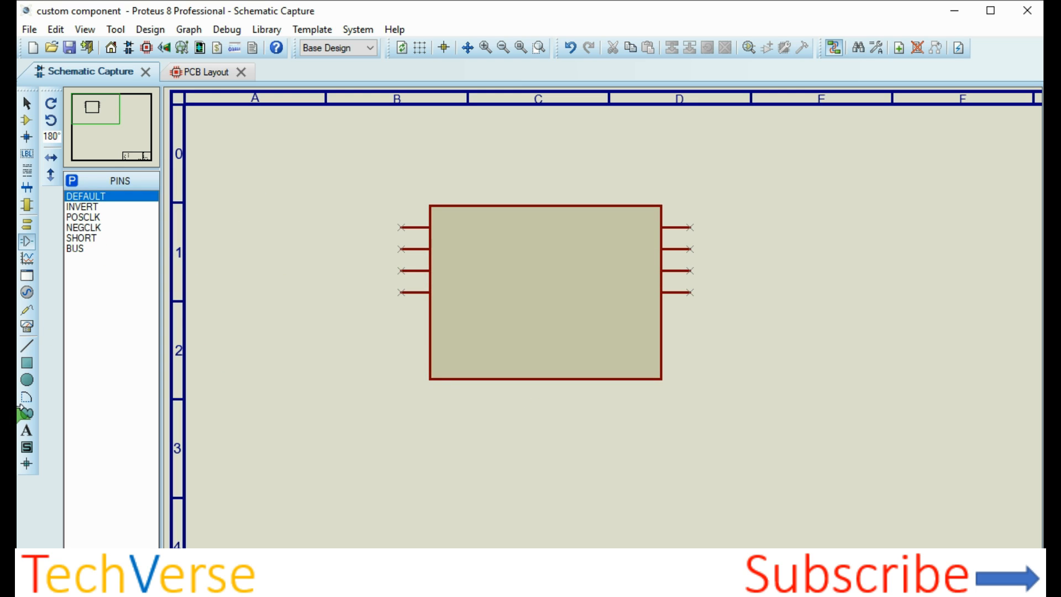
# - Stop placing pins and shorten the rectangle body so its bottom edge sits just below the lowest pins
pyautogui.click(548, 377)
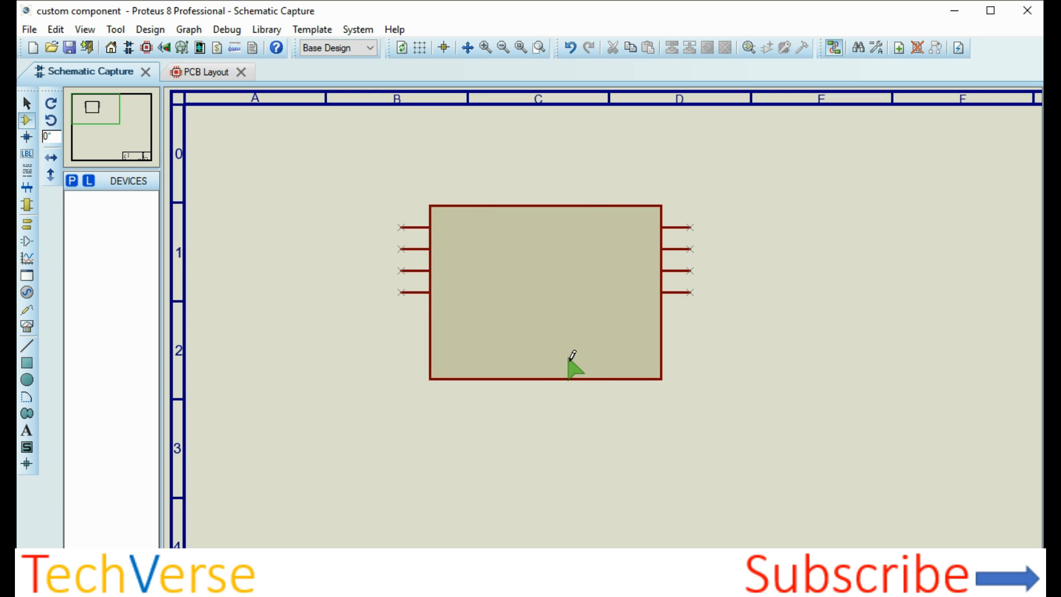
pyautogui.click(571, 365)
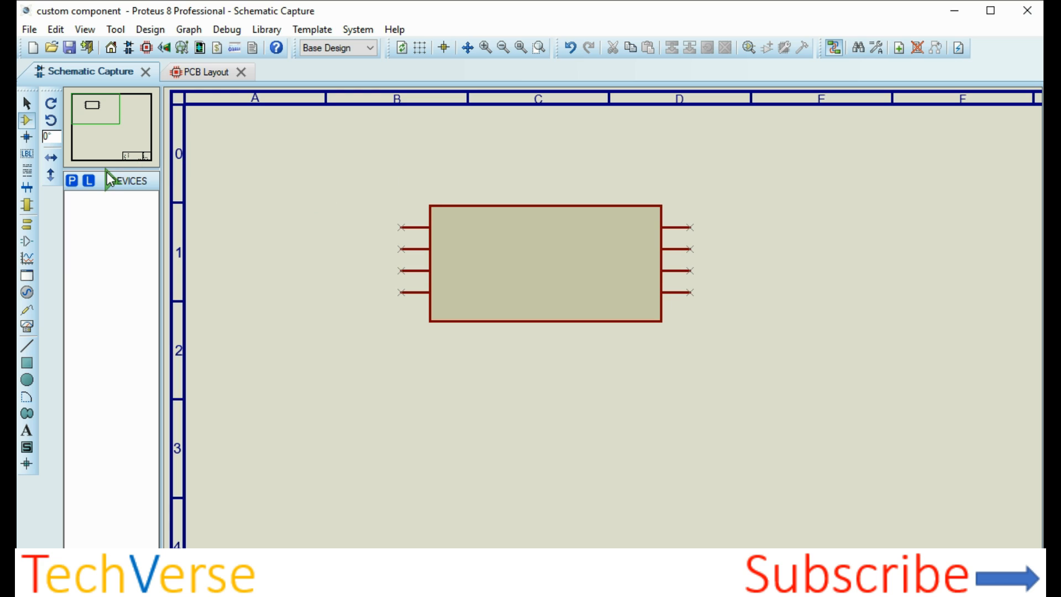
pyautogui.moveTo(531, 316)
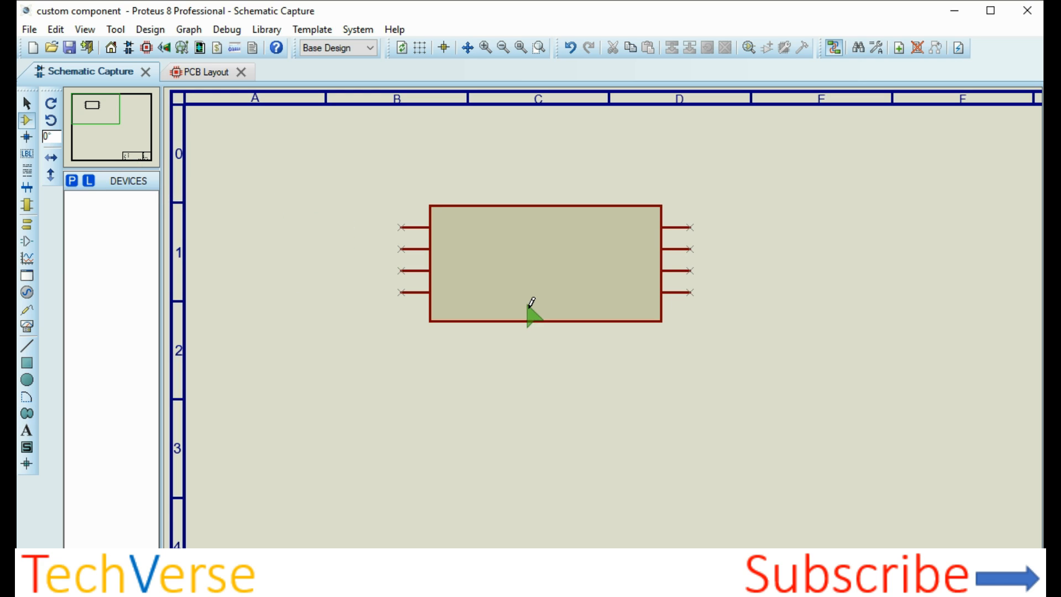
pyautogui.moveTo(542, 274)
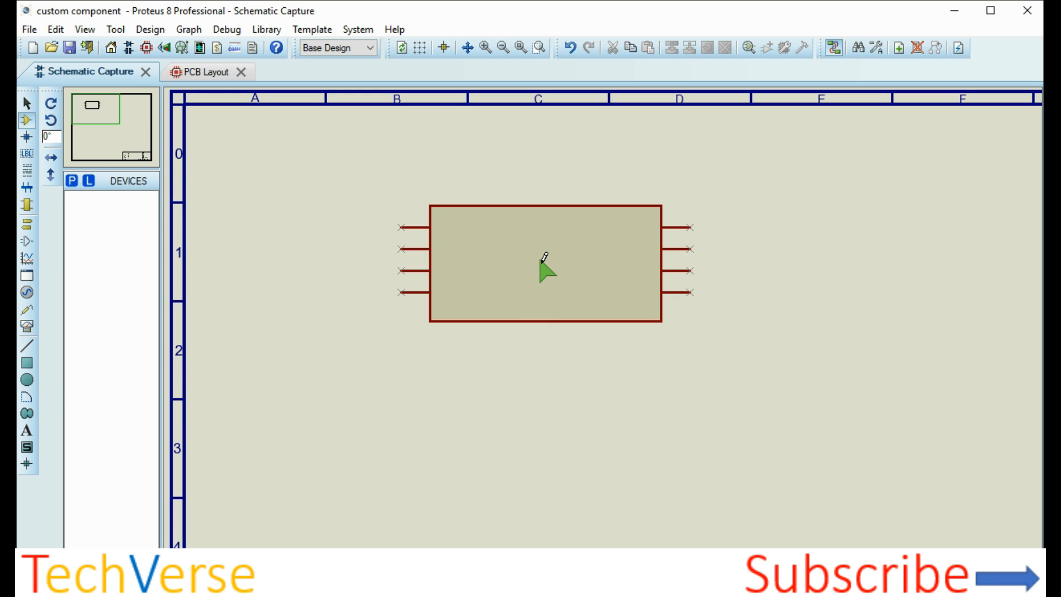
pyautogui.moveTo(22, 466)
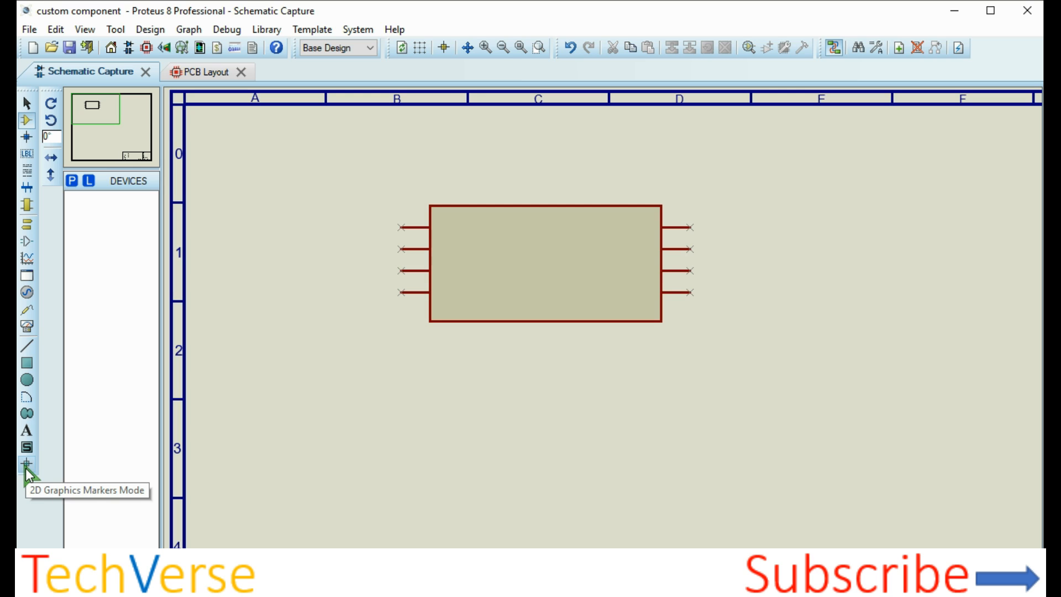
# - Place an ORIGIN marker at the centre of the rectangular body
pyautogui.click(24, 468)
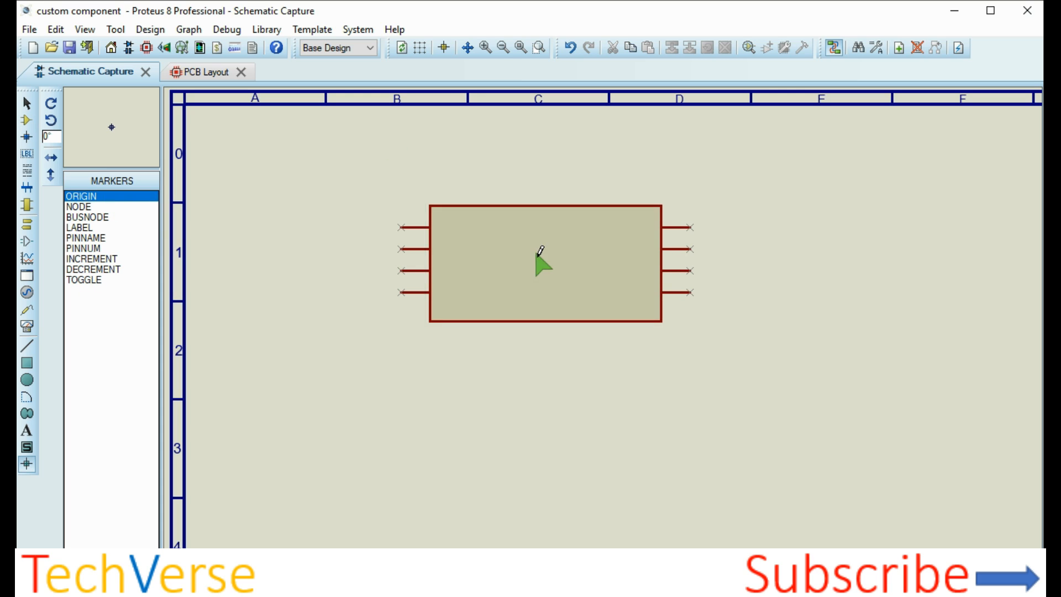
pyautogui.click(543, 257)
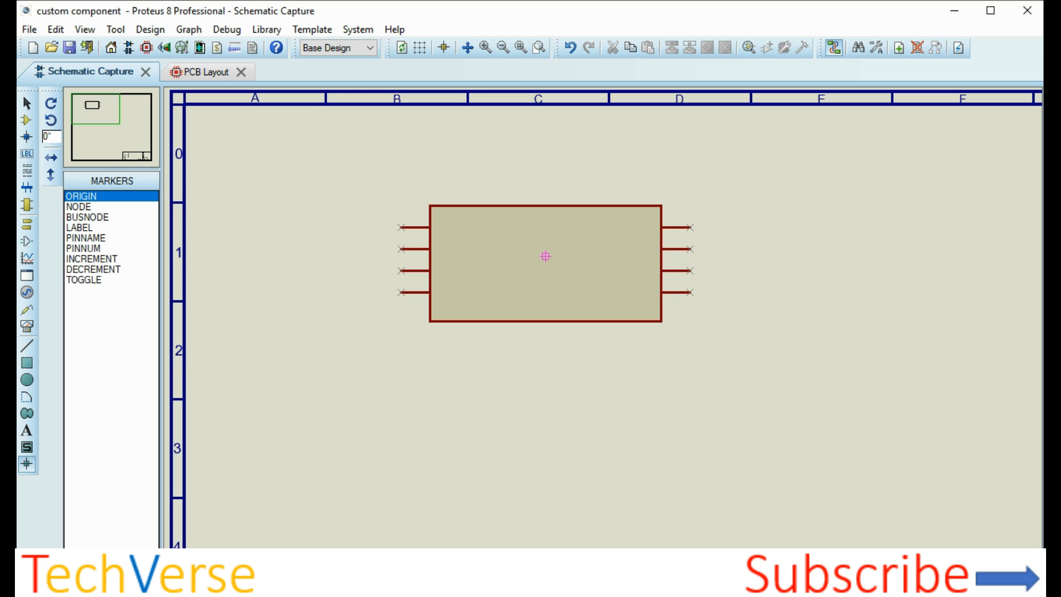
pyautogui.moveTo(354, 206)
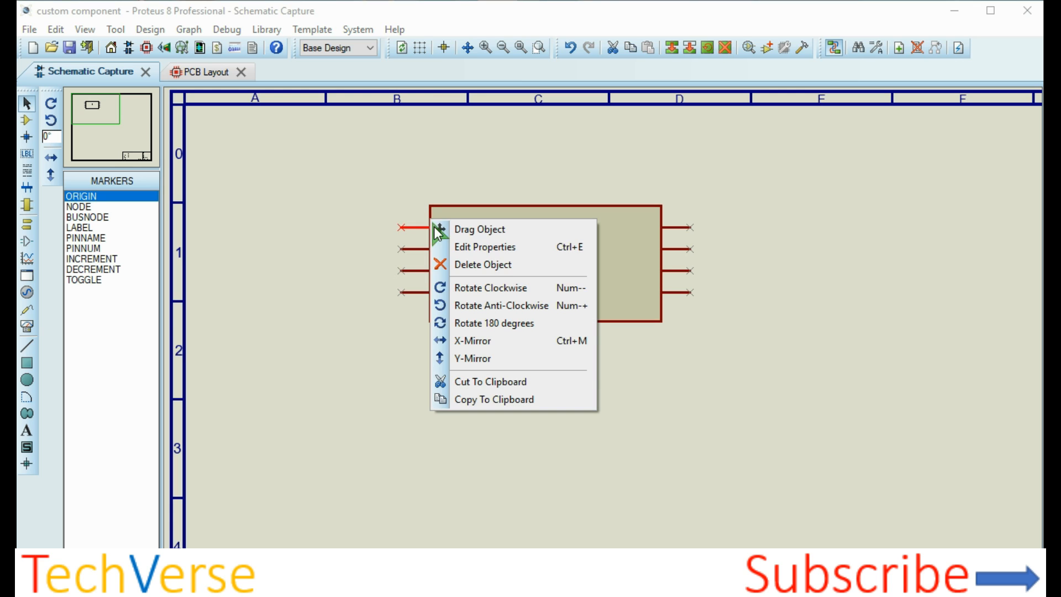
pyautogui.moveTo(477, 255)
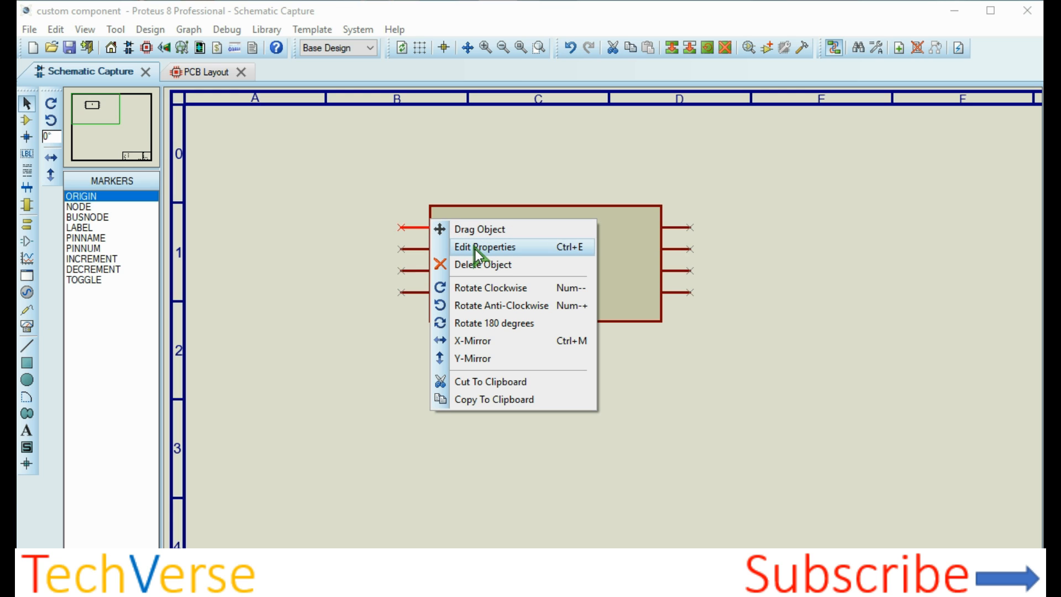
# - Set the top-left pin to name GND, number 1, type PP - Power Pin
pyautogui.click(484, 247)
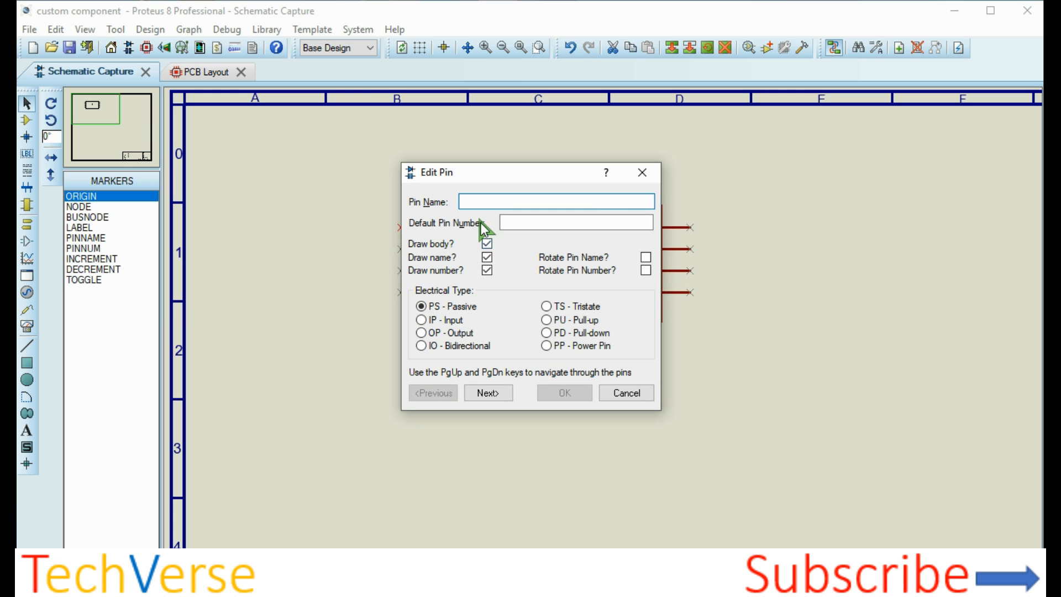
pyautogui.click(555, 201)
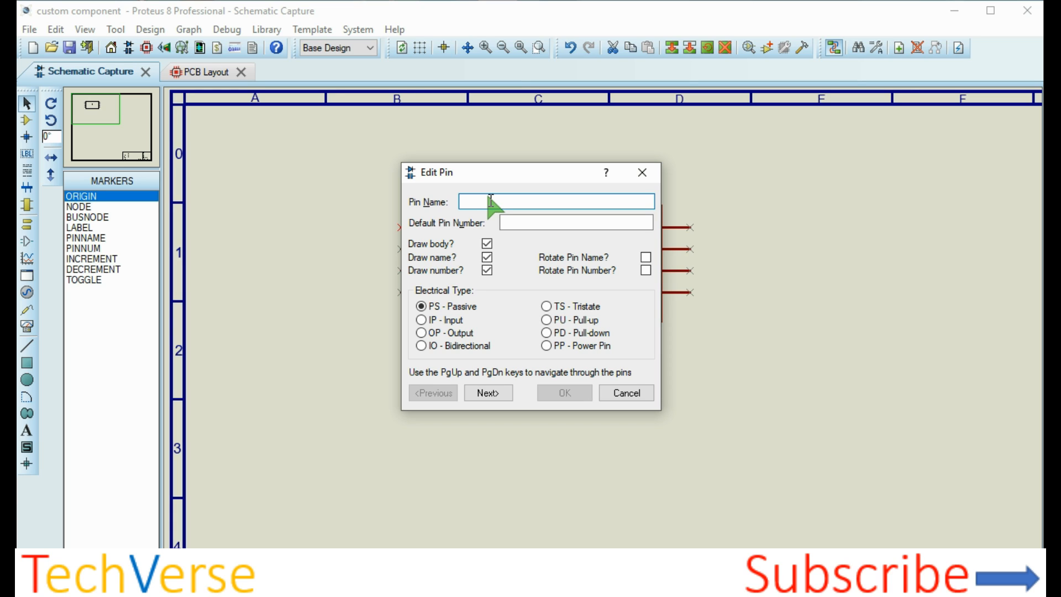
pyautogui.write('GND')
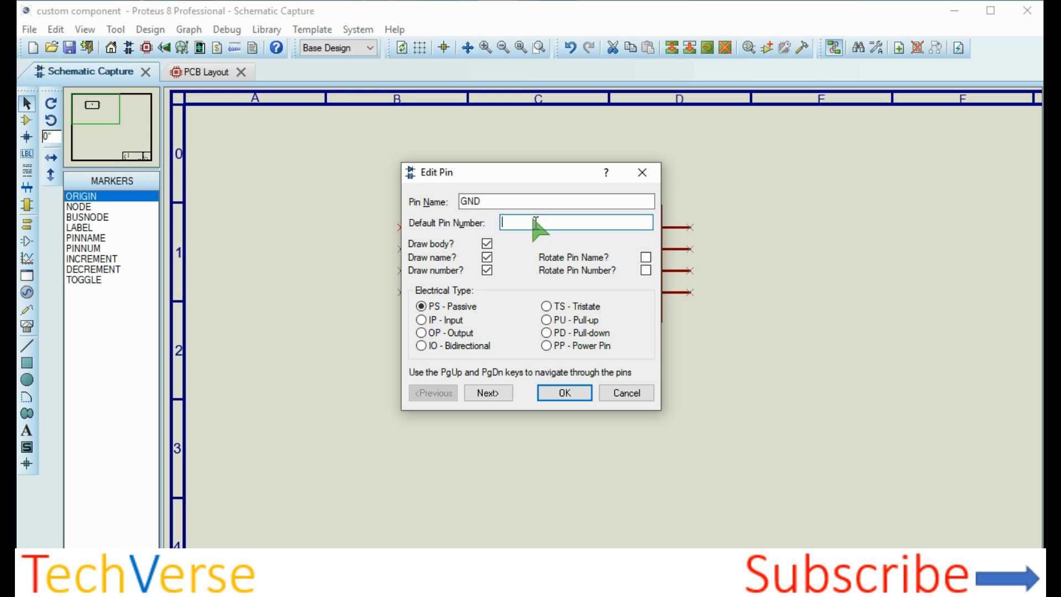
pyautogui.write('1')
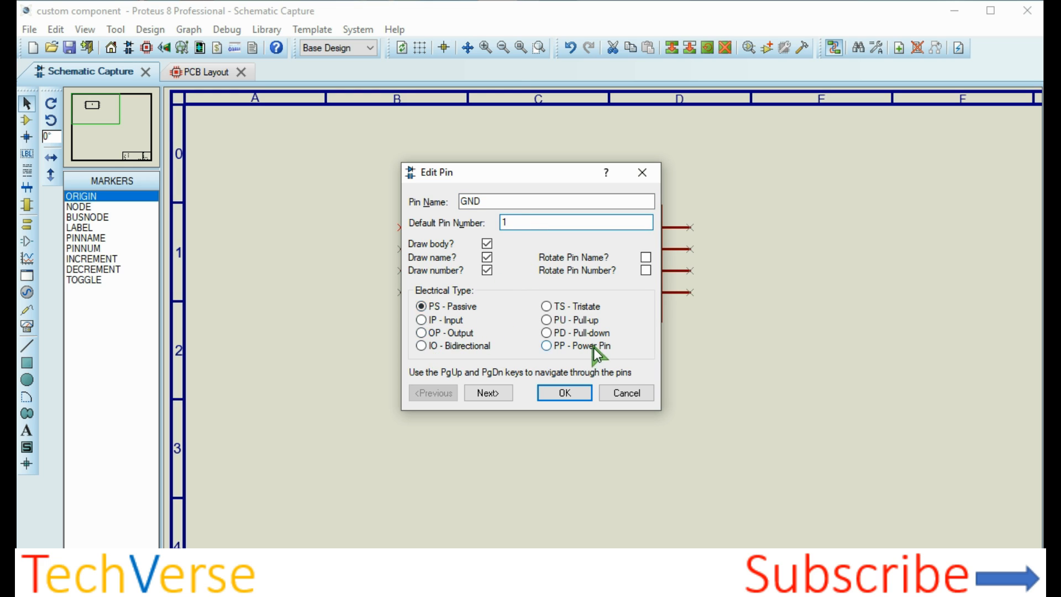
pyautogui.click(545, 346)
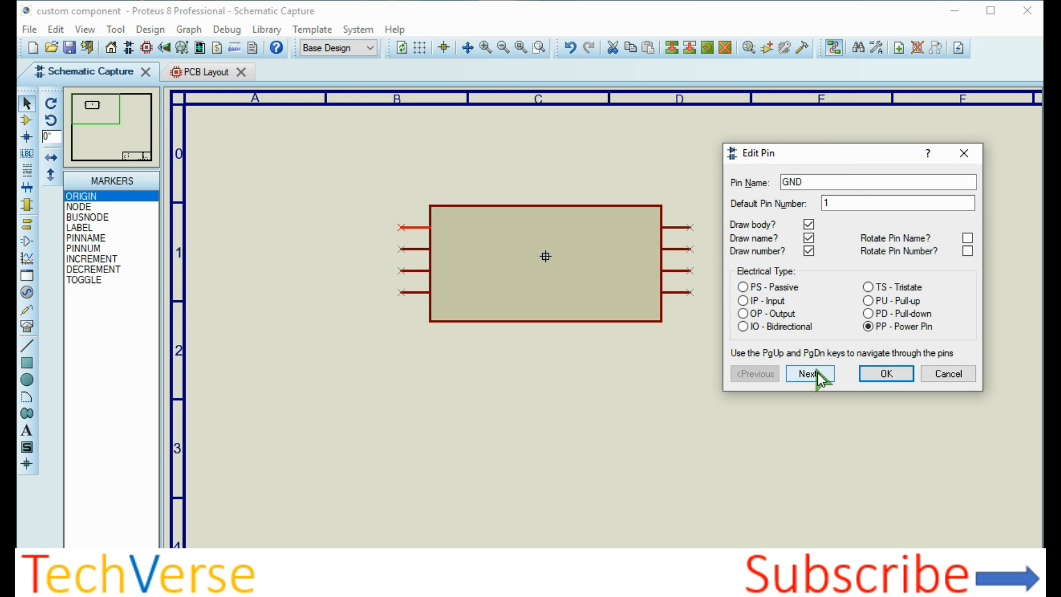
# - Apply GND, then define pin Tr as number 2, bidirectional
pyautogui.click(809, 373)
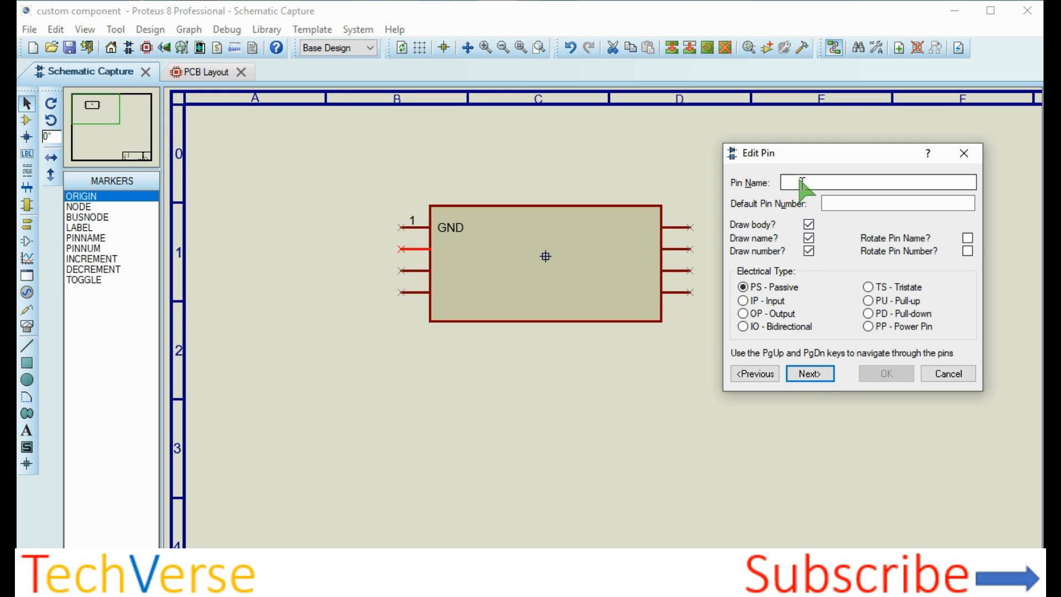
pyautogui.write('T')
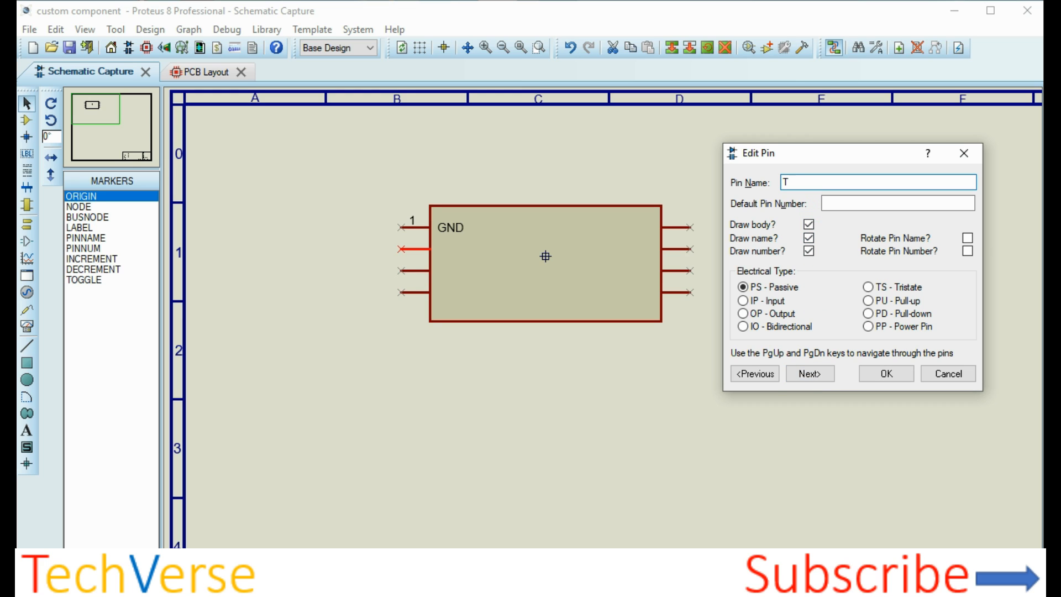
pyautogui.write('r')
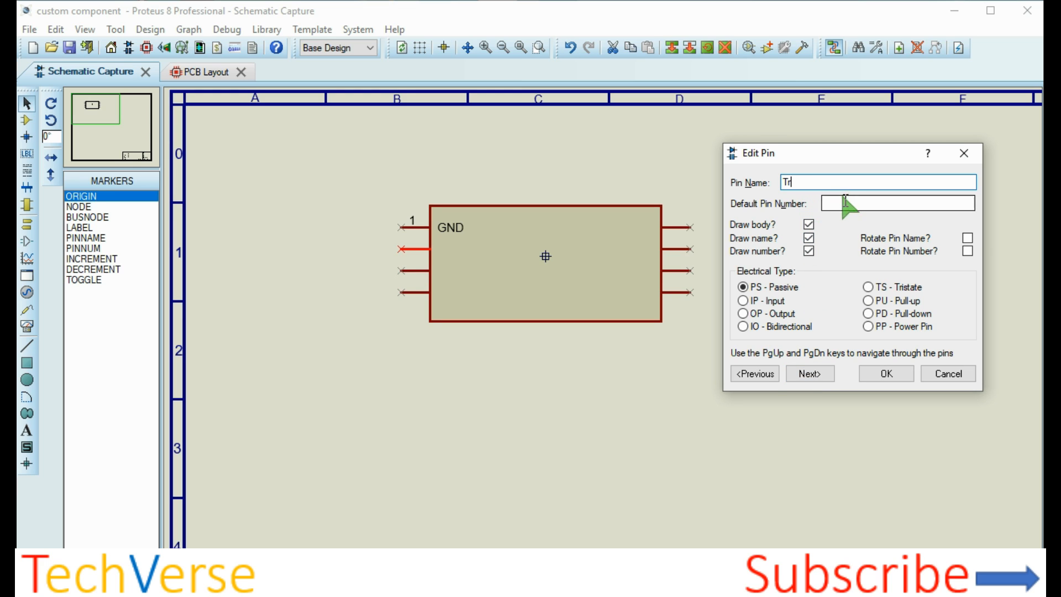
pyautogui.write('2')
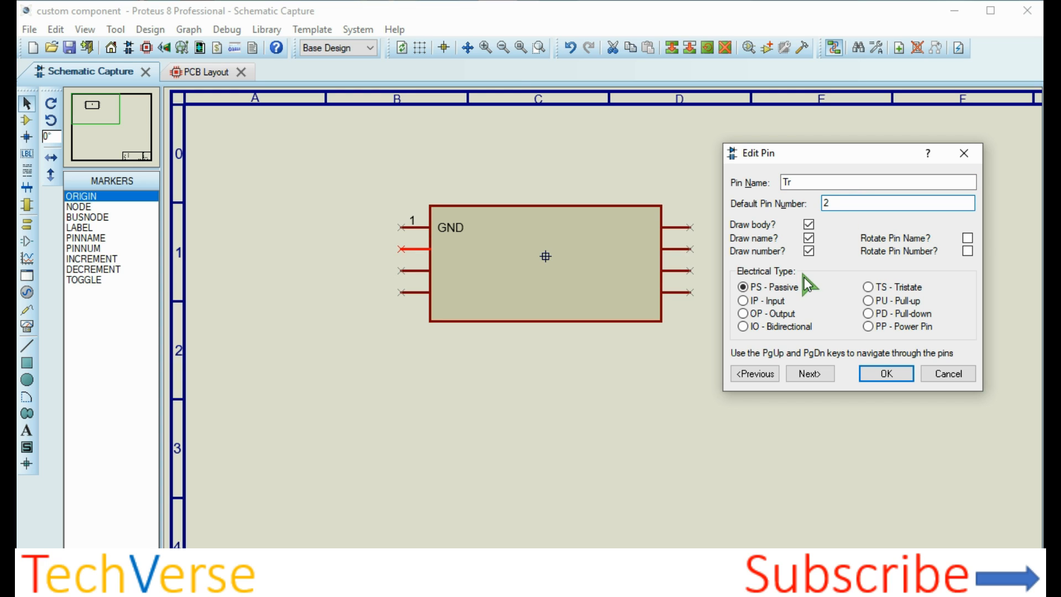
pyautogui.moveTo(742, 326)
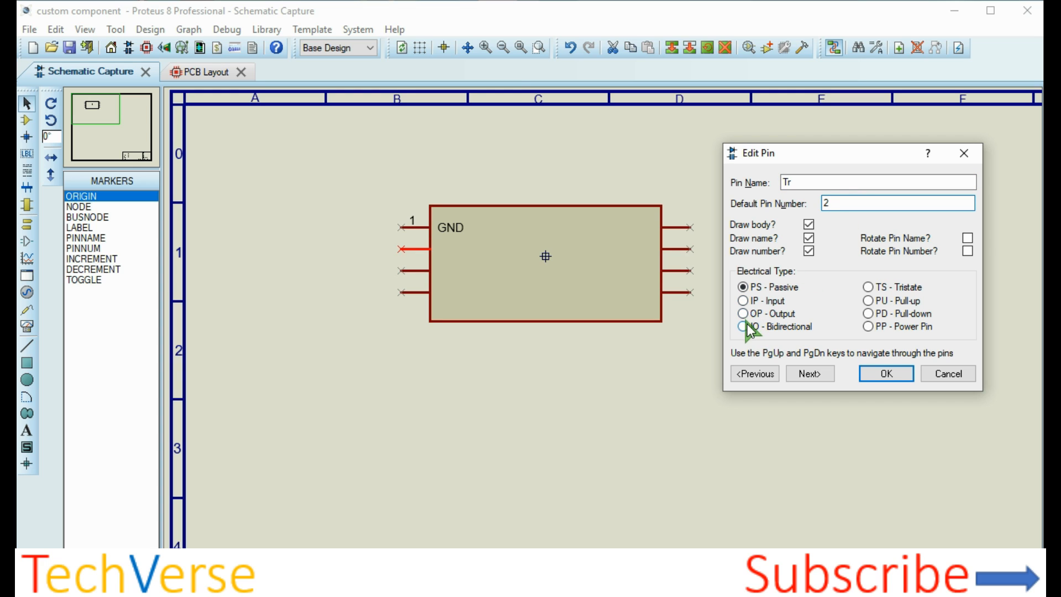
pyautogui.click(741, 326)
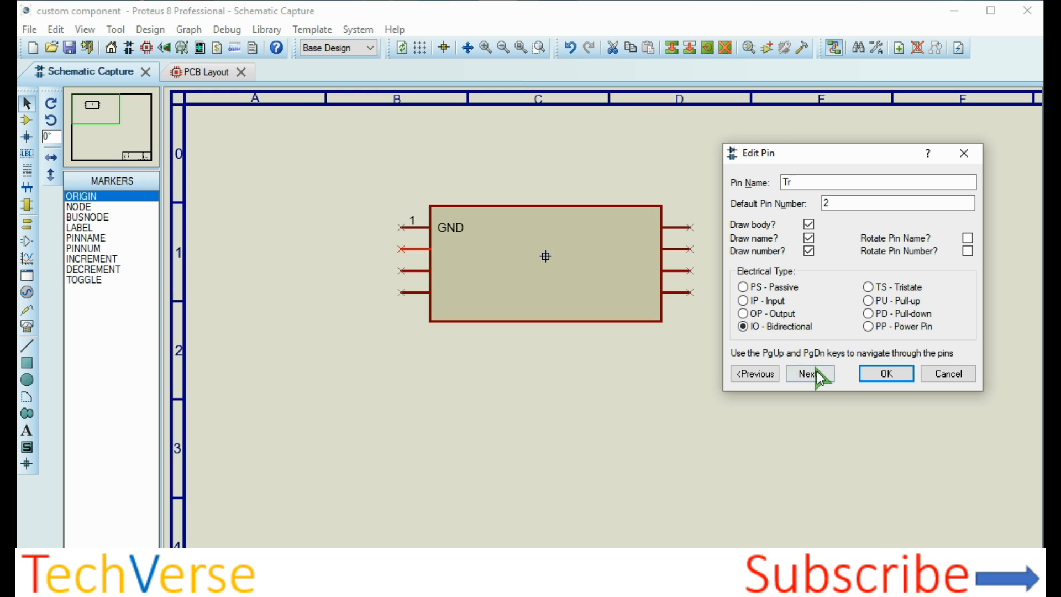
pyautogui.click(810, 373)
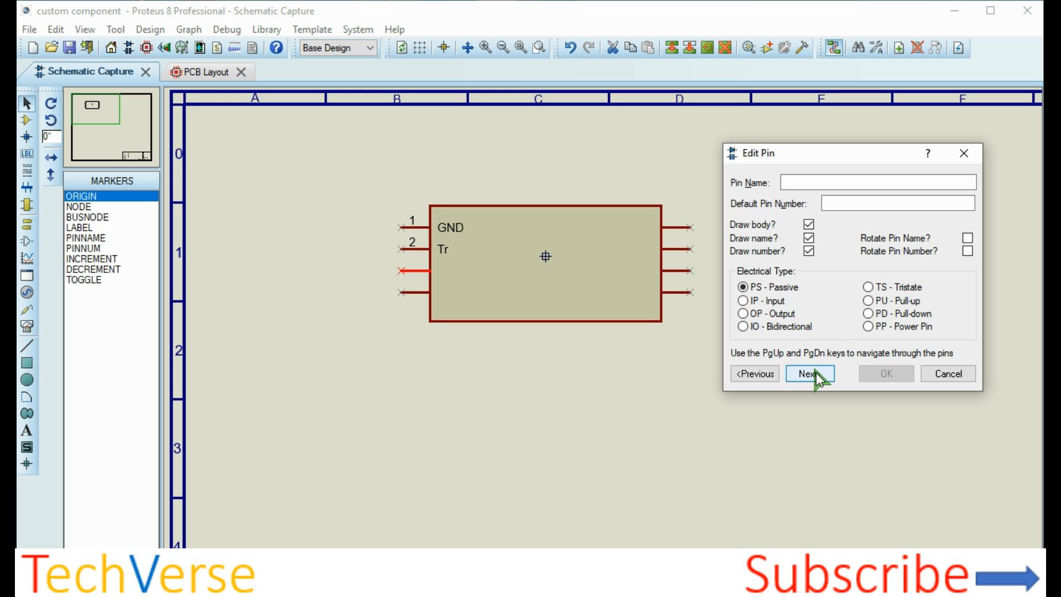
# - Define pins Out (3) and Res (4) as bidirectional, completing the left side
pyautogui.click(808, 374)
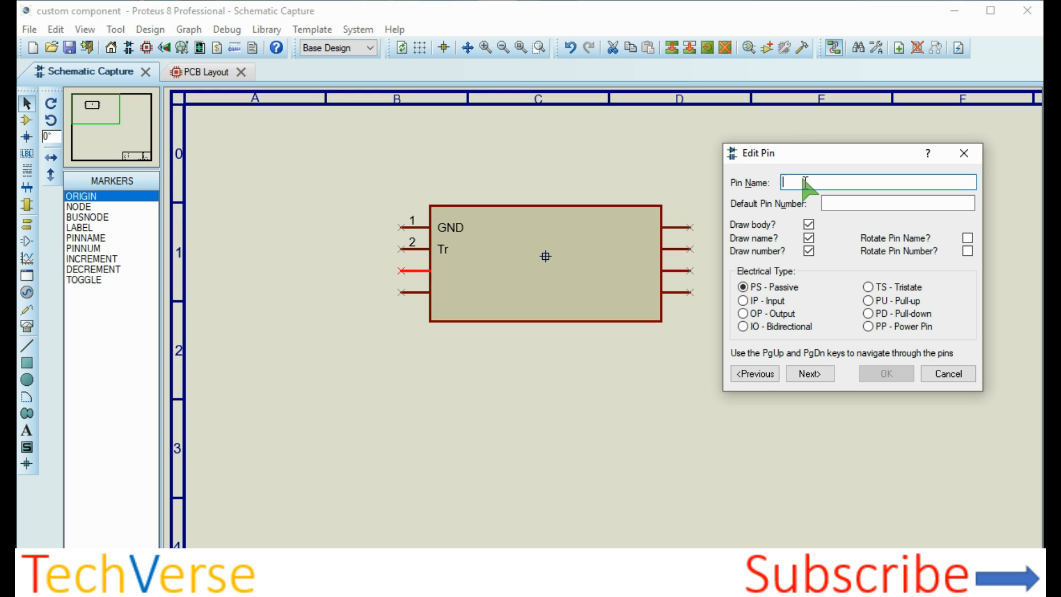
pyautogui.write('O')
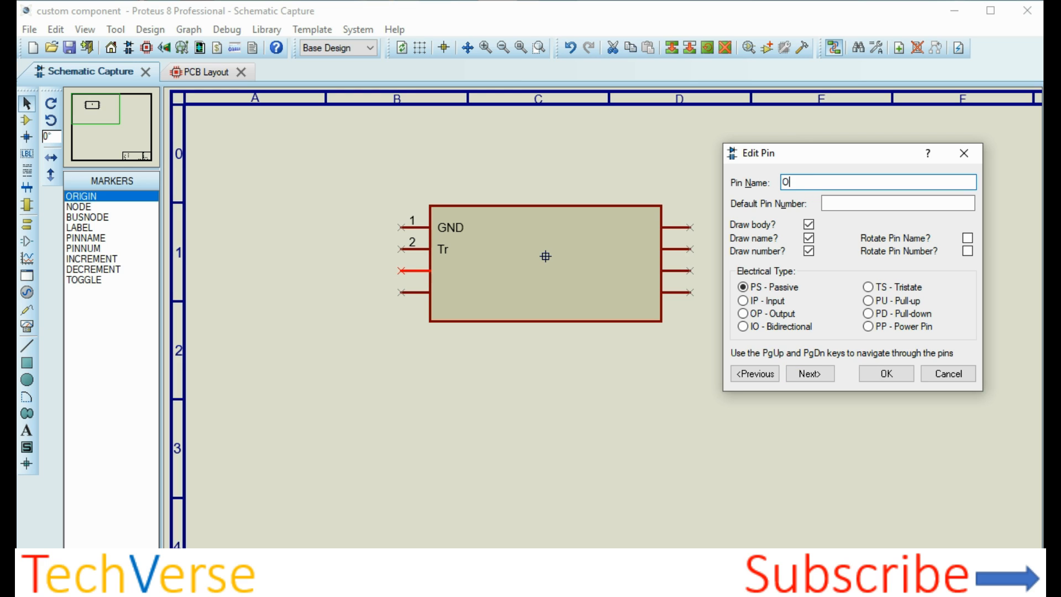
pyautogui.write('ut')
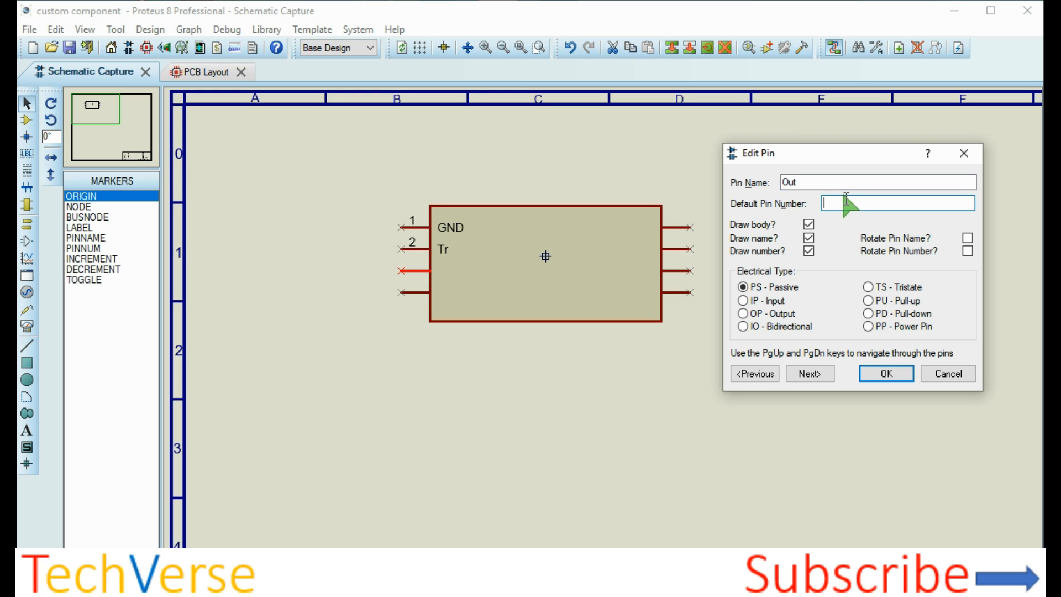
pyautogui.write('3')
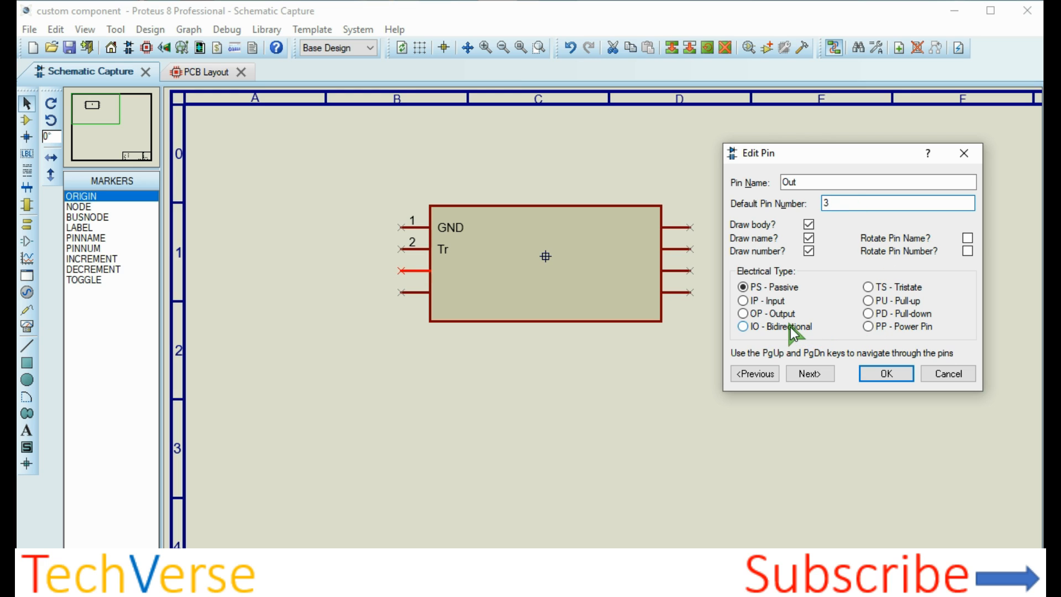
pyautogui.click(809, 374)
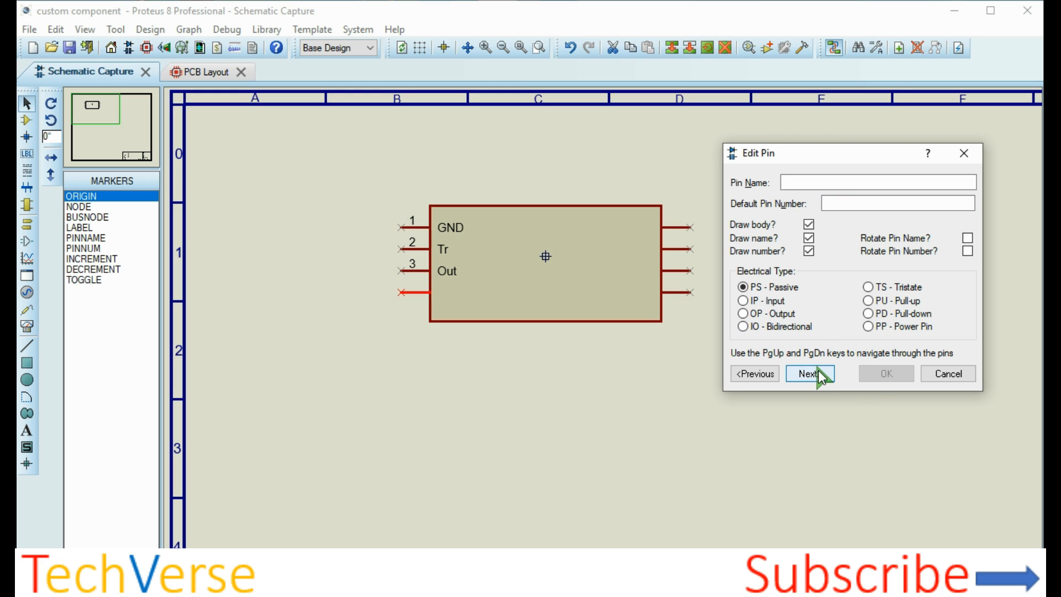
pyautogui.click(809, 374)
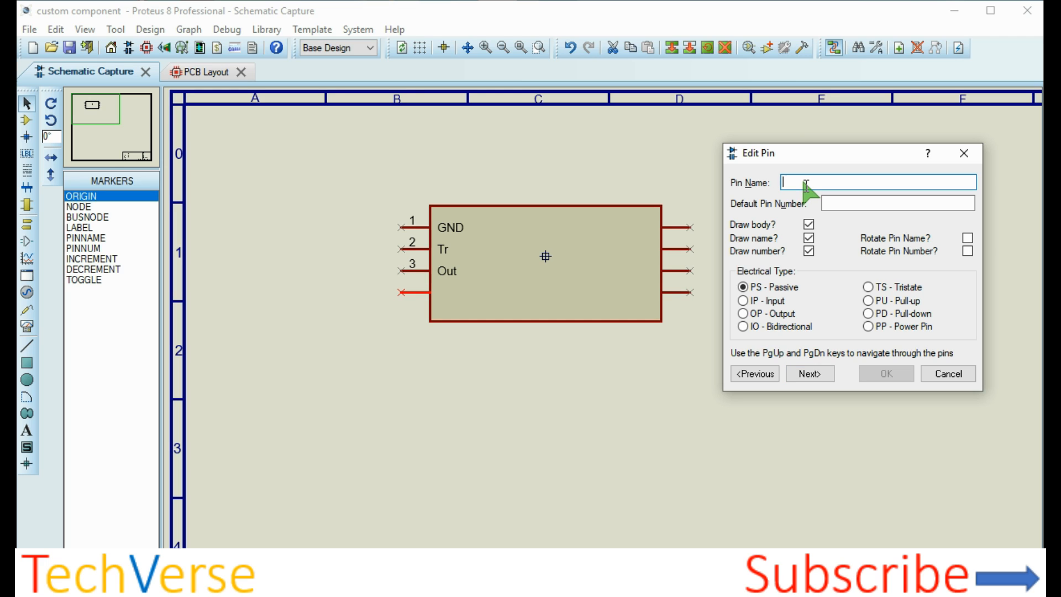
pyautogui.write('Res')
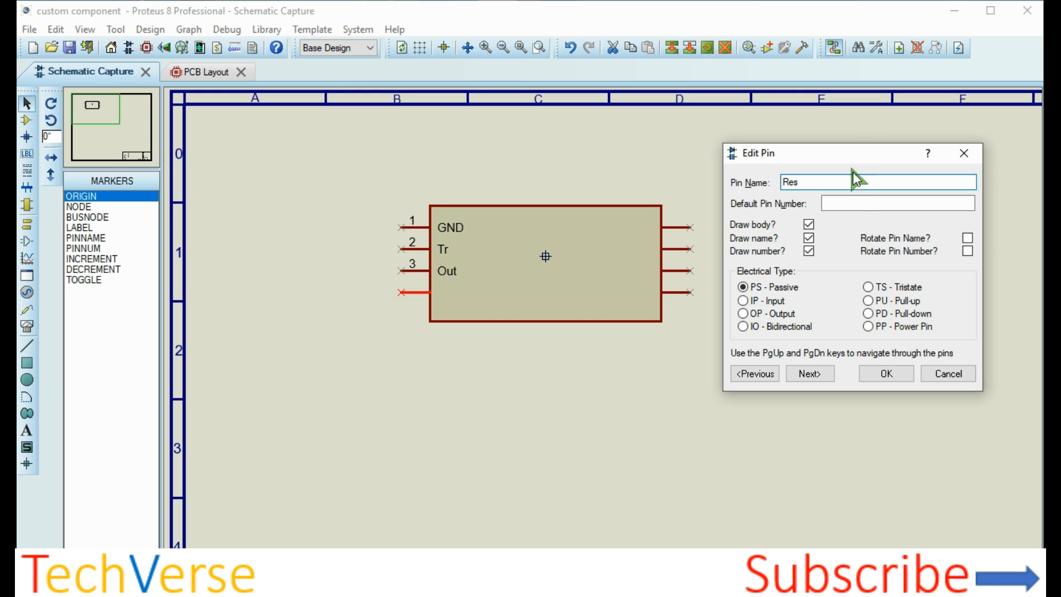
pyautogui.write('4')
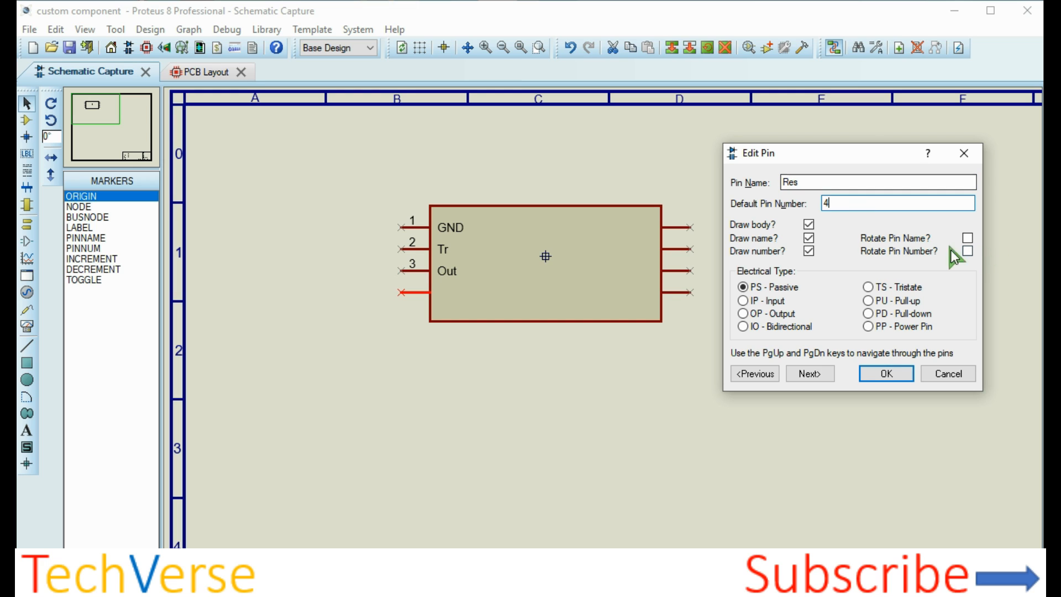
pyautogui.click(740, 326)
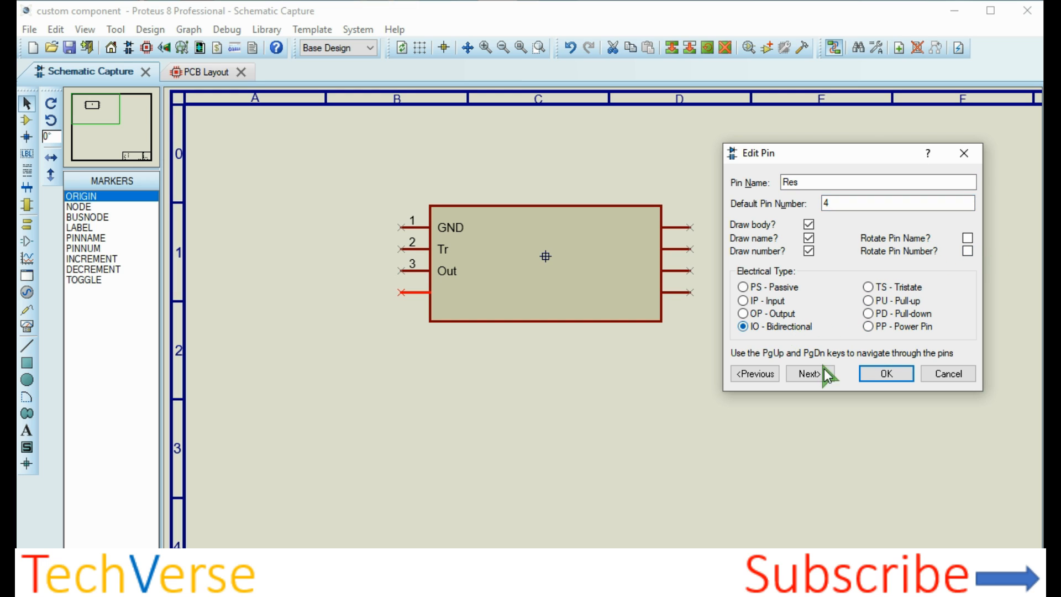
pyautogui.click(809, 373)
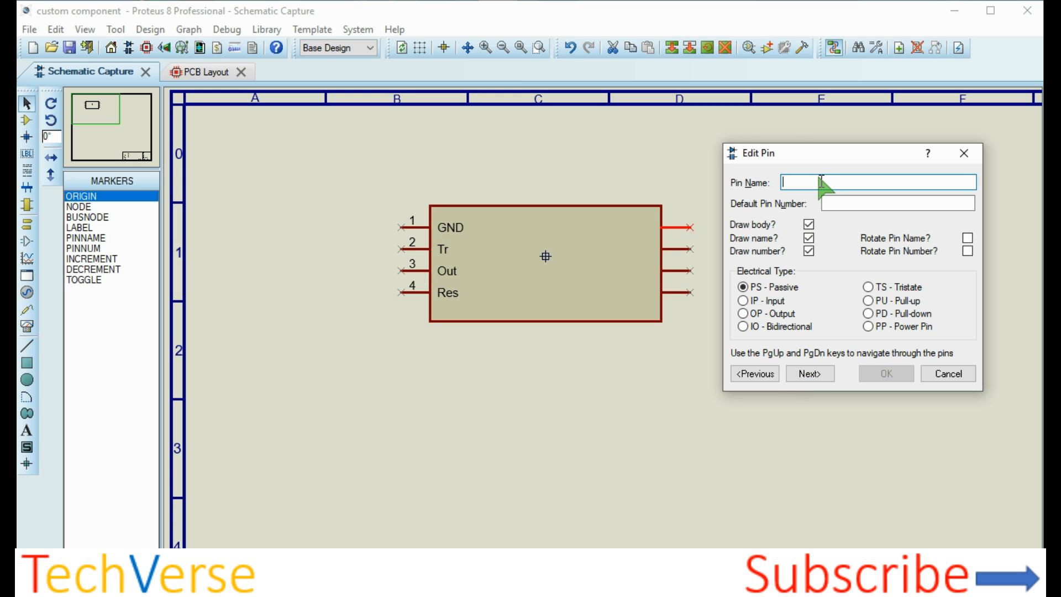
# - Define right-side pins VCC (8, power) and Dis (7, bidirectional)
pyautogui.write('VCC')
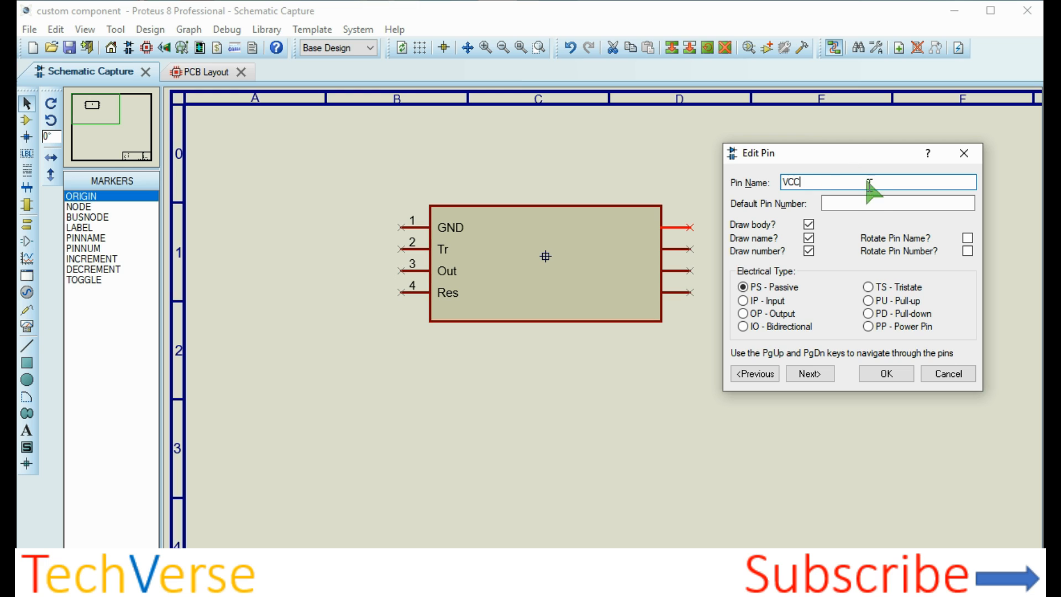
pyautogui.write('8')
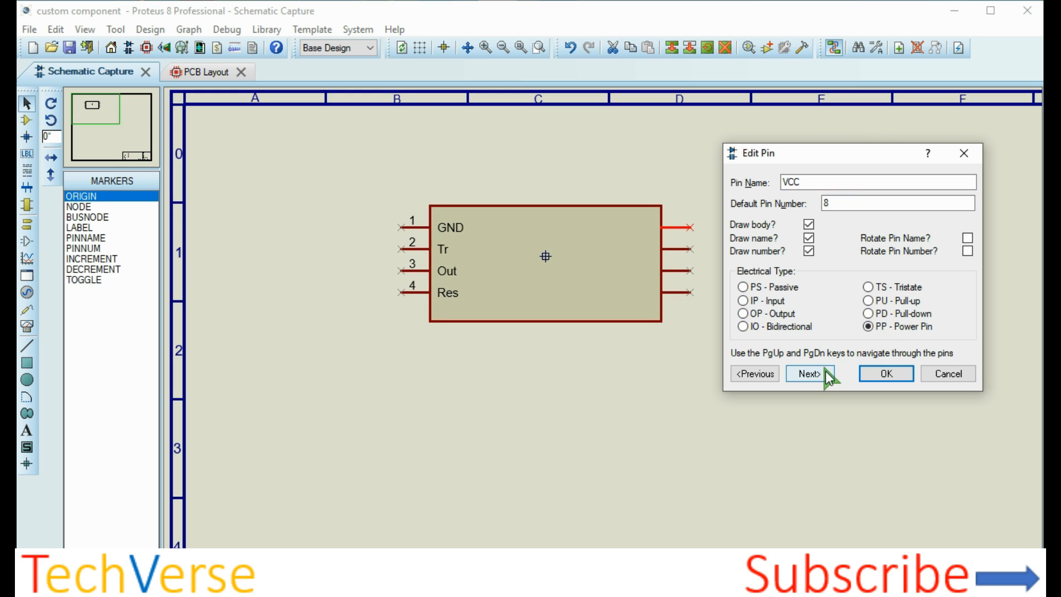
pyautogui.click(810, 373)
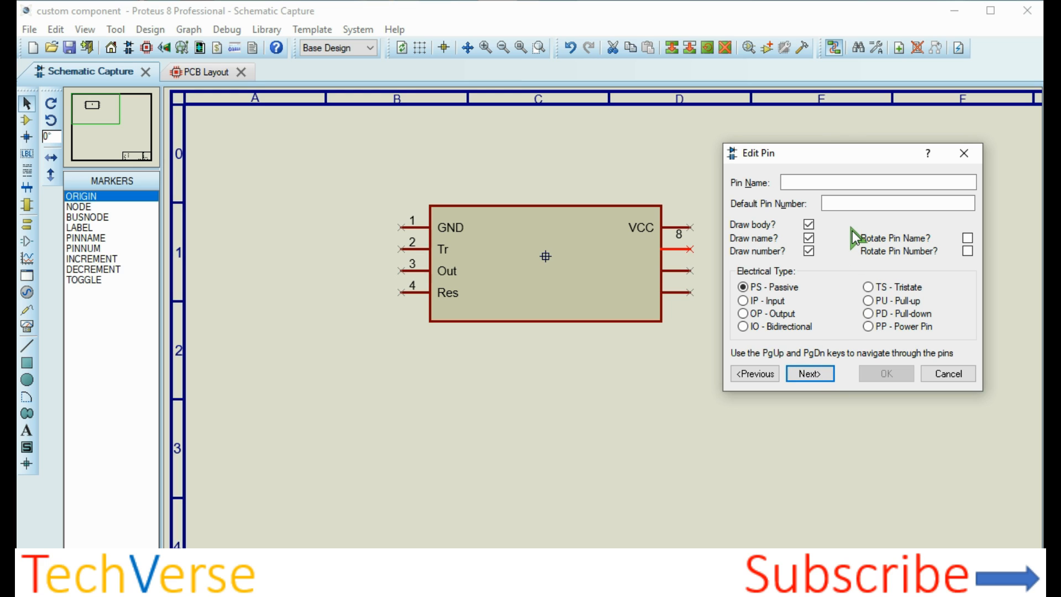
pyautogui.write('7')
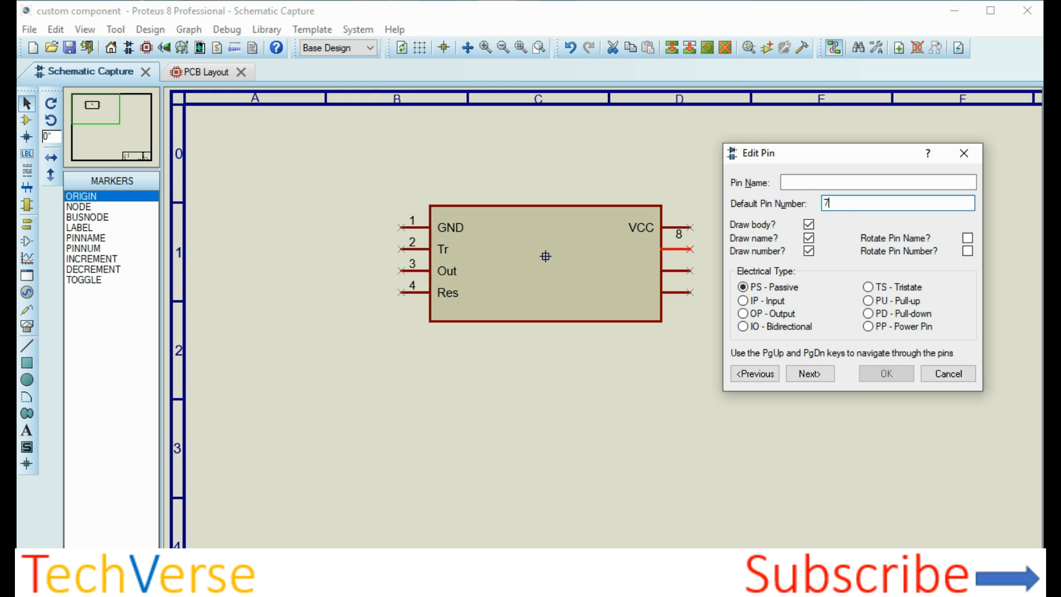
pyautogui.write('D')
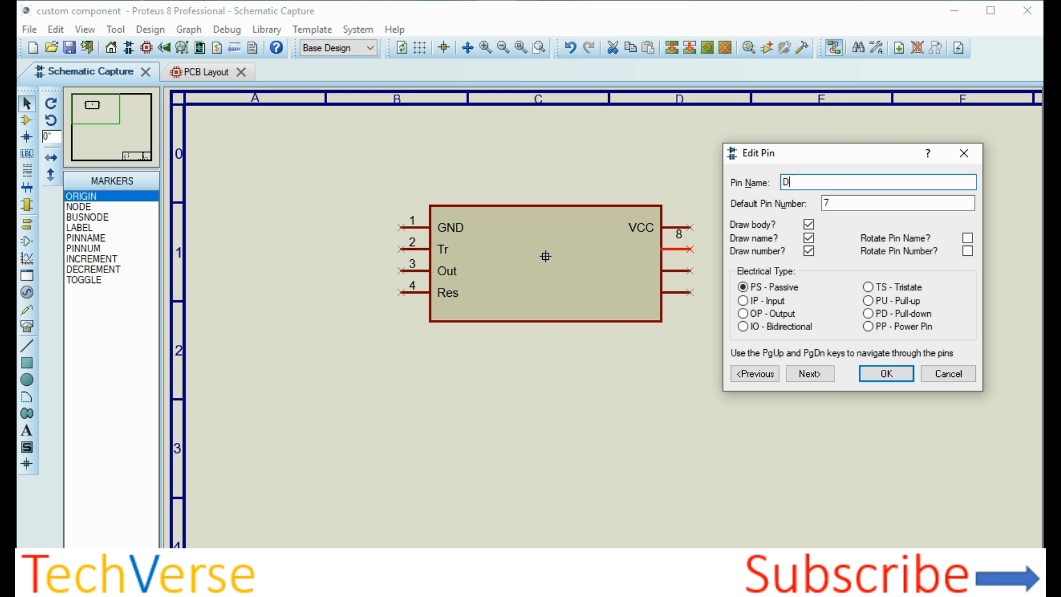
pyautogui.write('is')
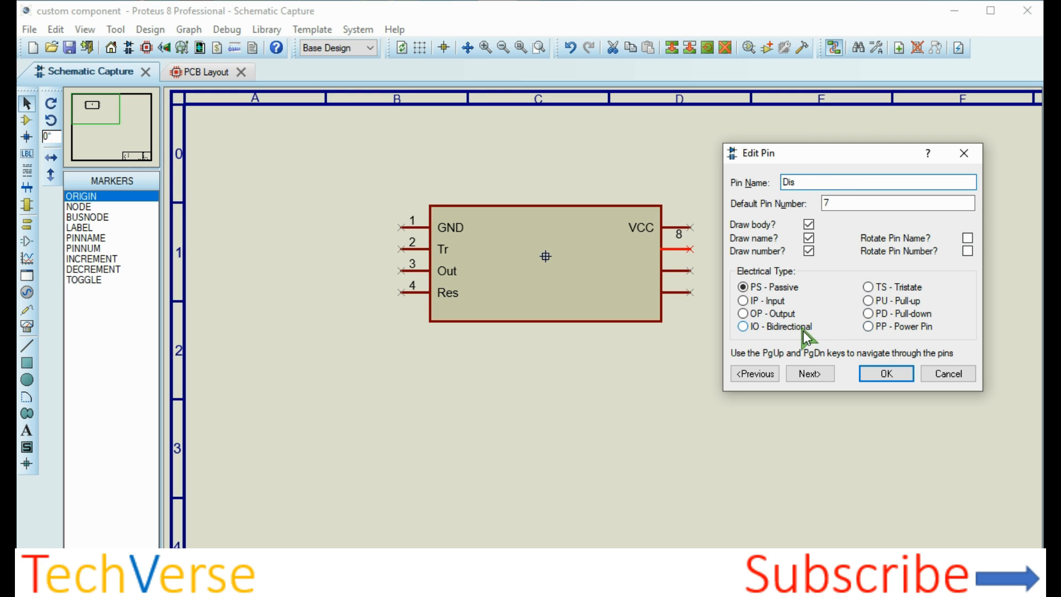
pyautogui.click(810, 373)
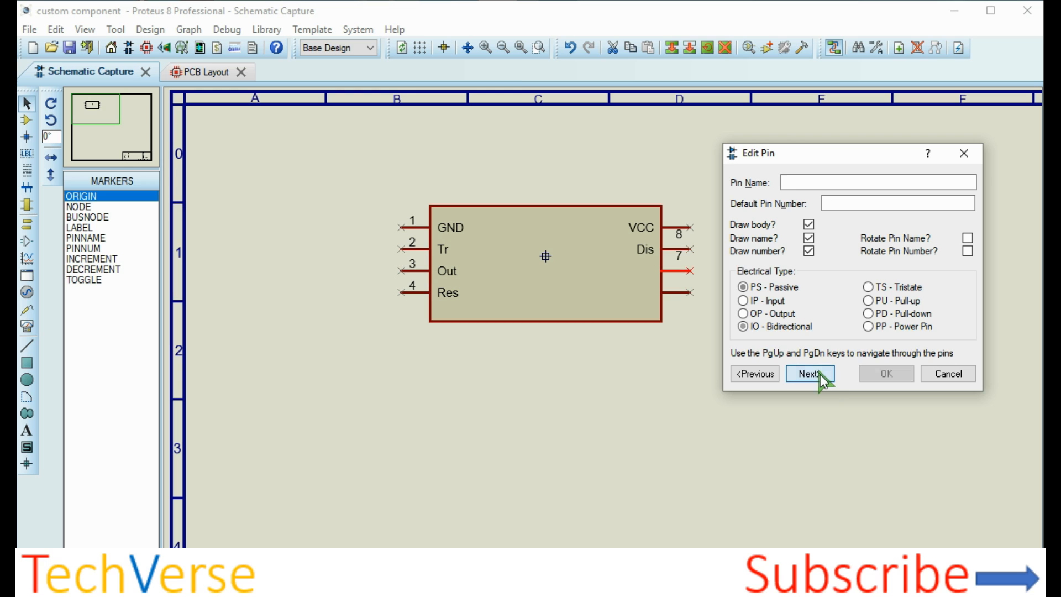
pyautogui.click(811, 374)
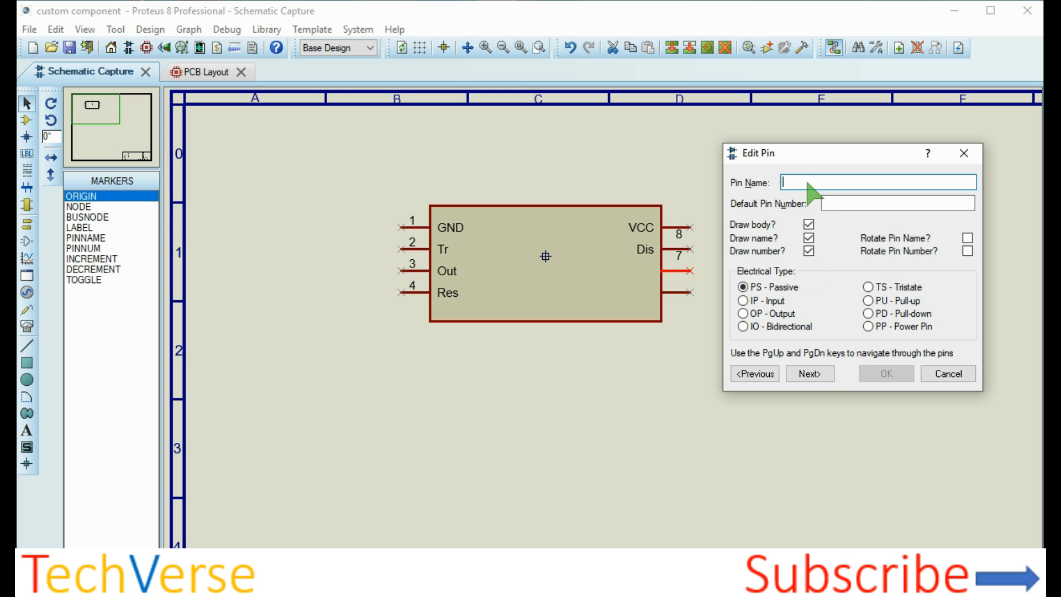
# - Define pins Thr (6) and CV (5, bidirectional) and finish pin editing
pyautogui.write('T')
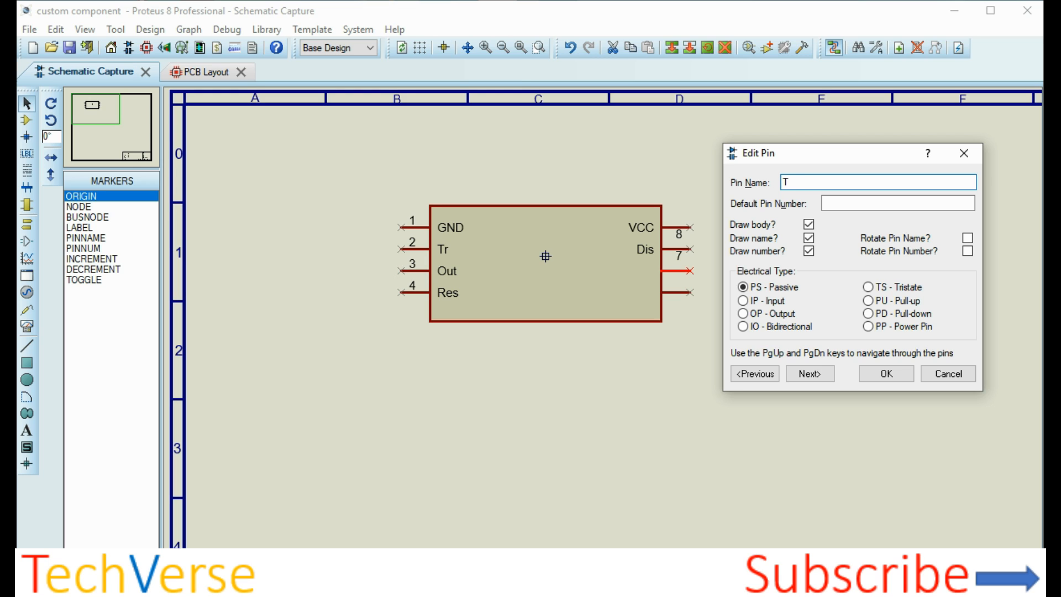
pyautogui.write('hr')
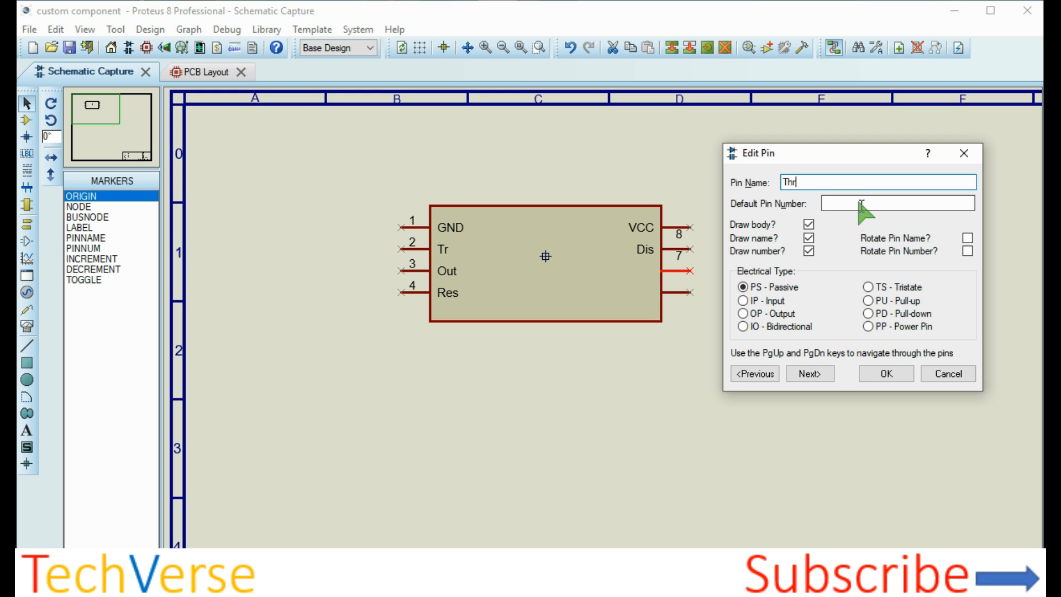
pyautogui.write('6')
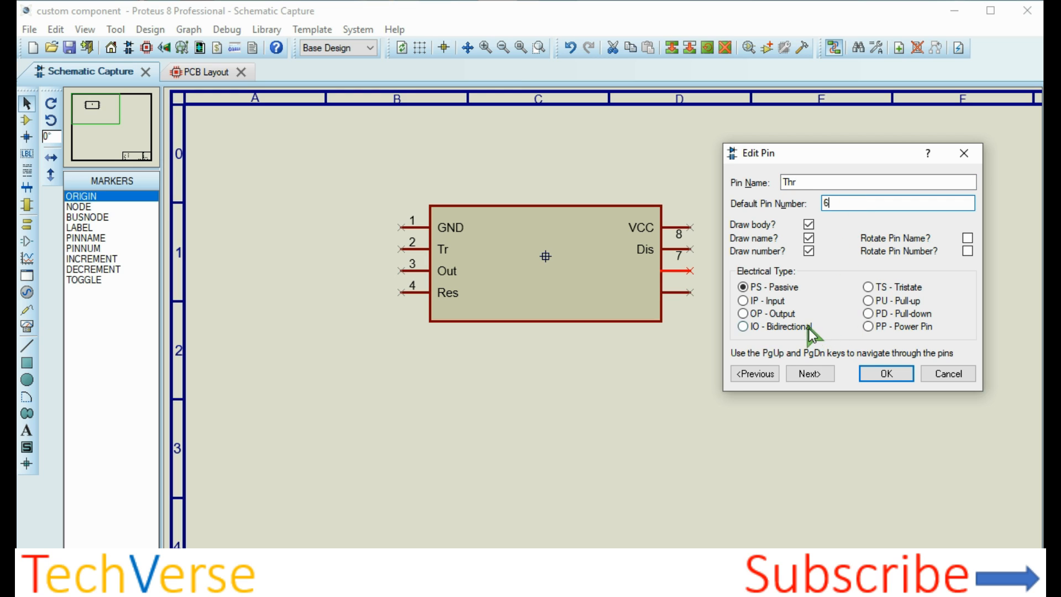
pyautogui.click(886, 374)
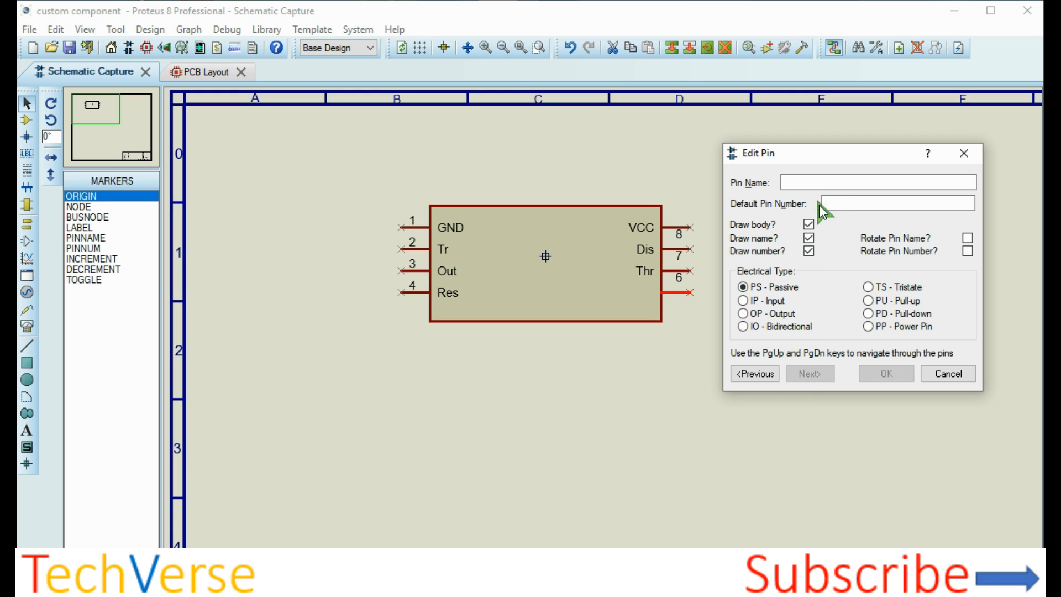
pyautogui.write('5')
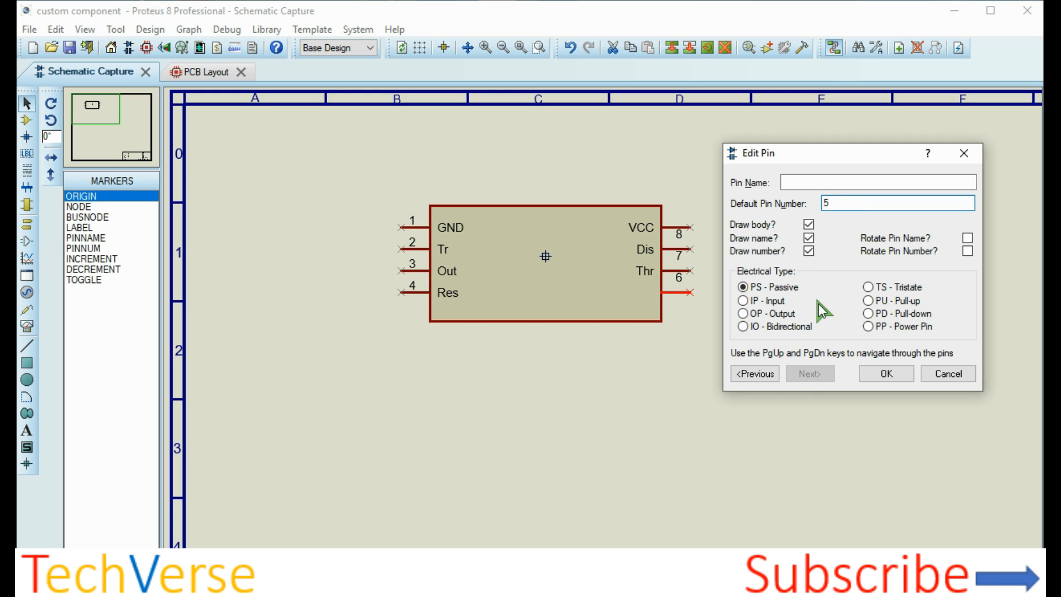
pyautogui.click(740, 326)
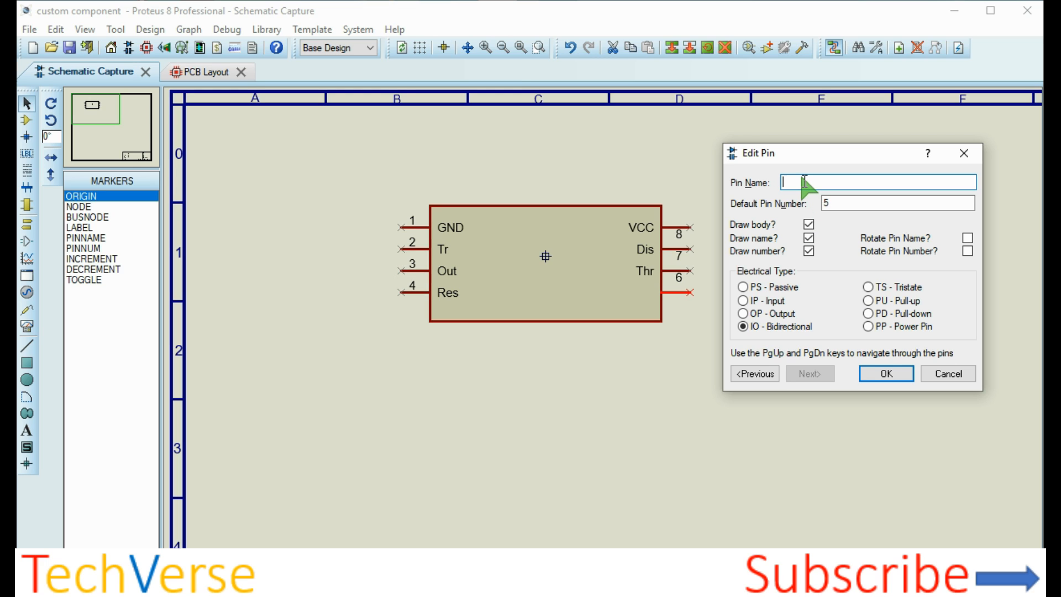
pyautogui.write('CV')
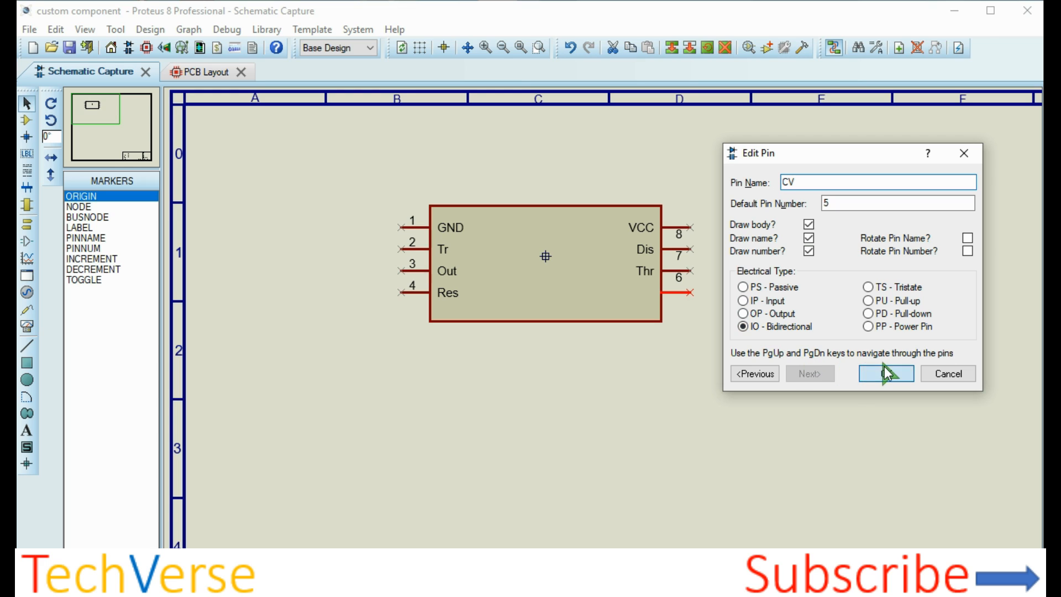
pyautogui.click(884, 373)
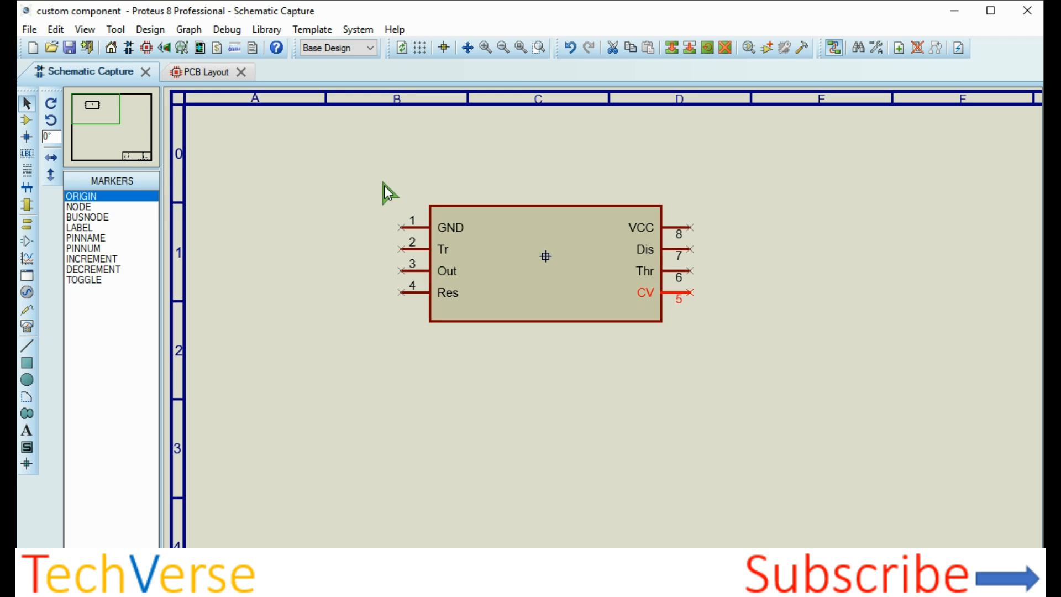
pyautogui.moveTo(366, 107)
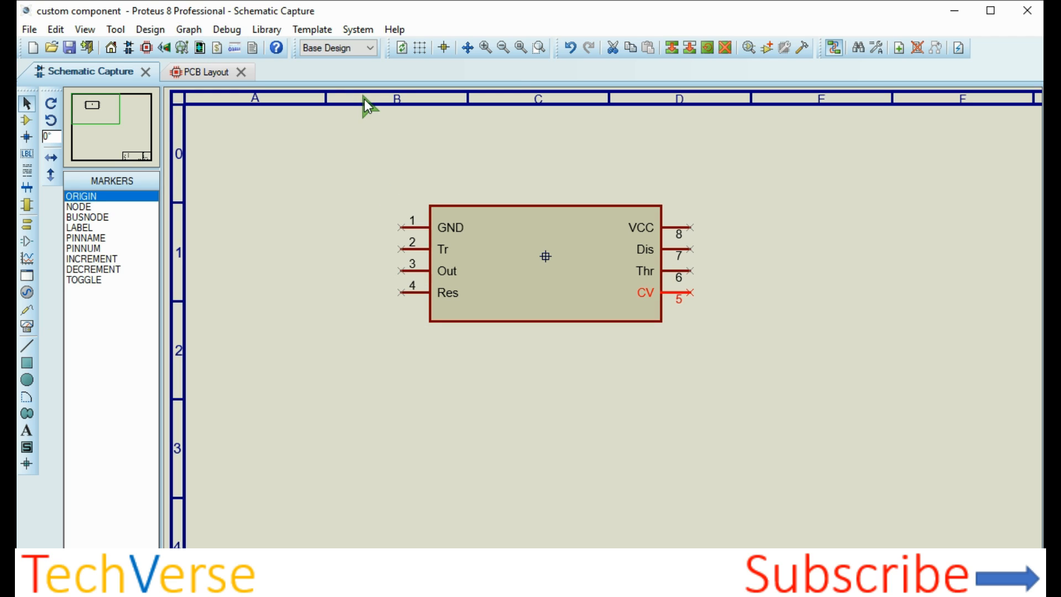
pyautogui.moveTo(347, 160)
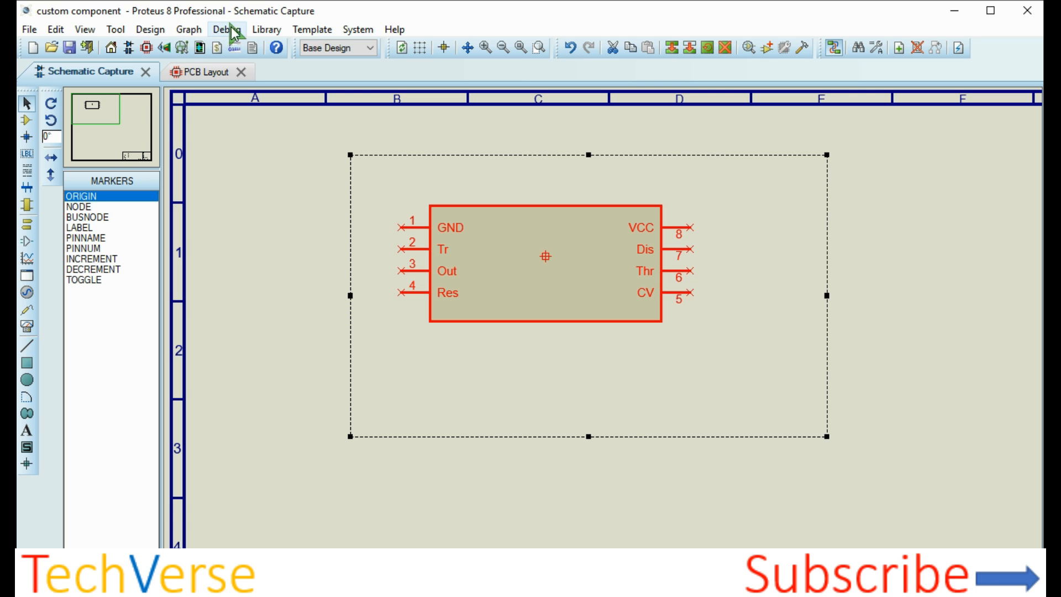
# - Open the Library menu with the whole finished symbol selected
pyautogui.click(265, 28)
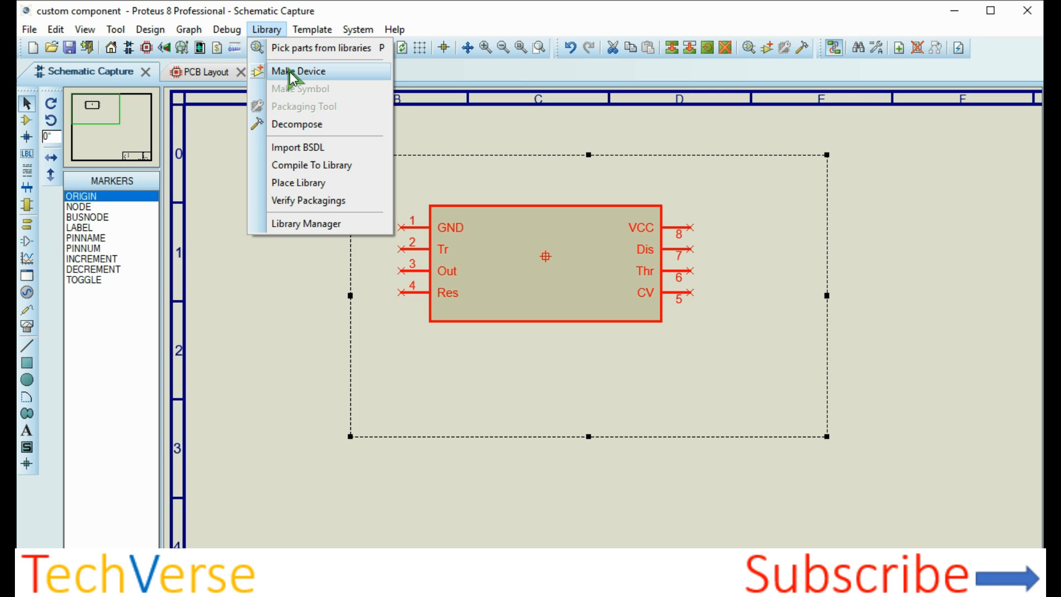
# - In Make Device, name the device 555 CUSTOM with reference prefix 555 and advance to packagings
pyautogui.click(299, 70)
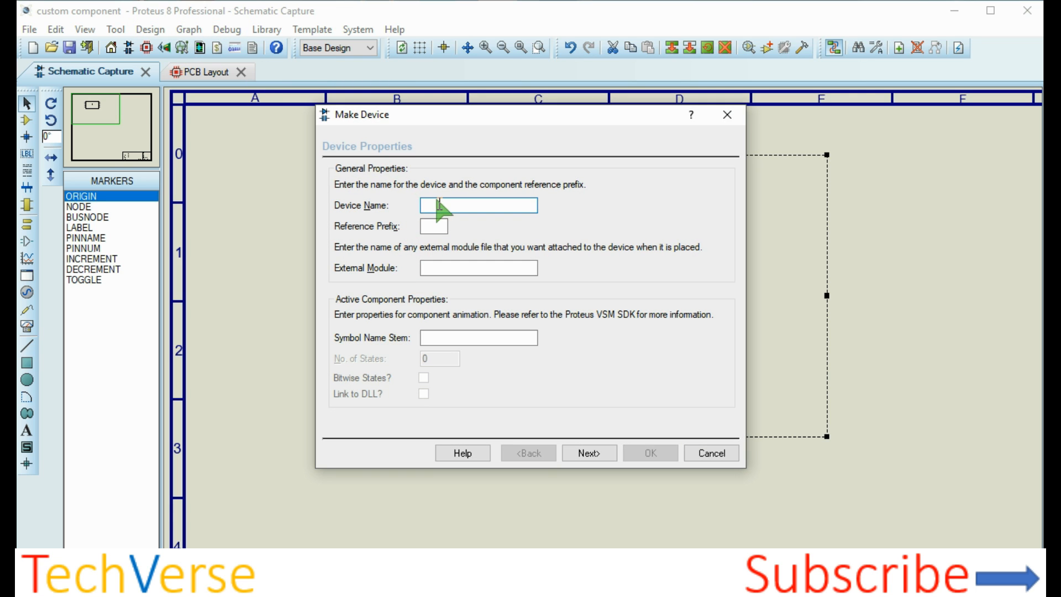
pyautogui.click(432, 206)
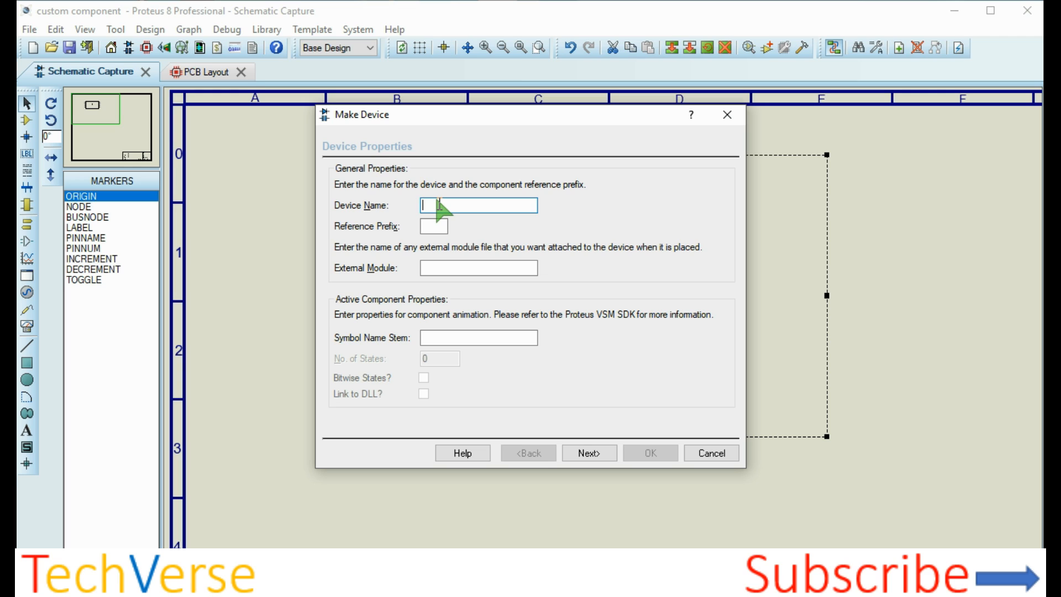
pyautogui.write('555')
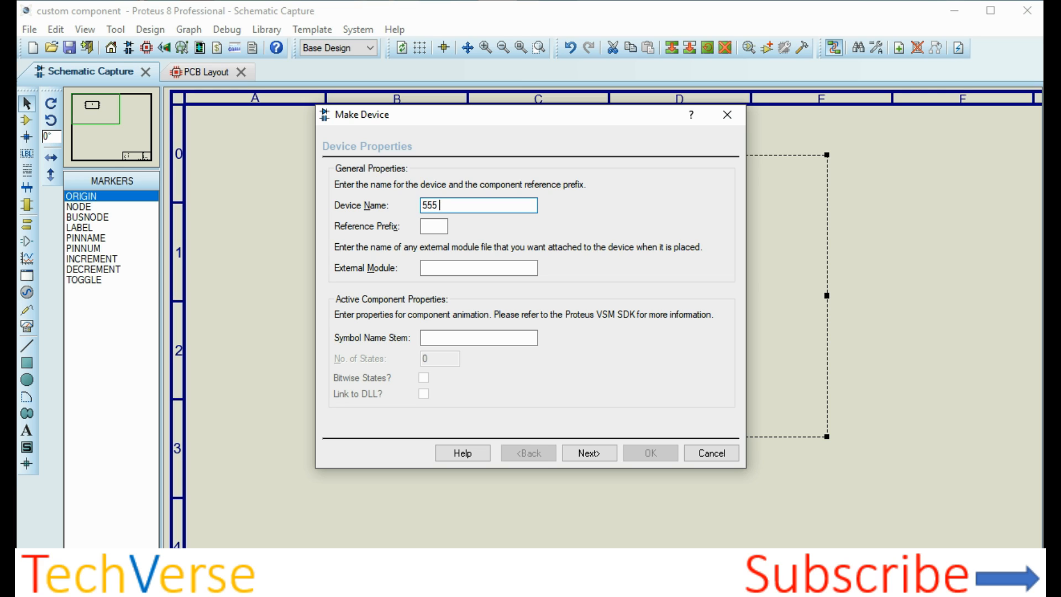
pyautogui.write('CUSTOM')
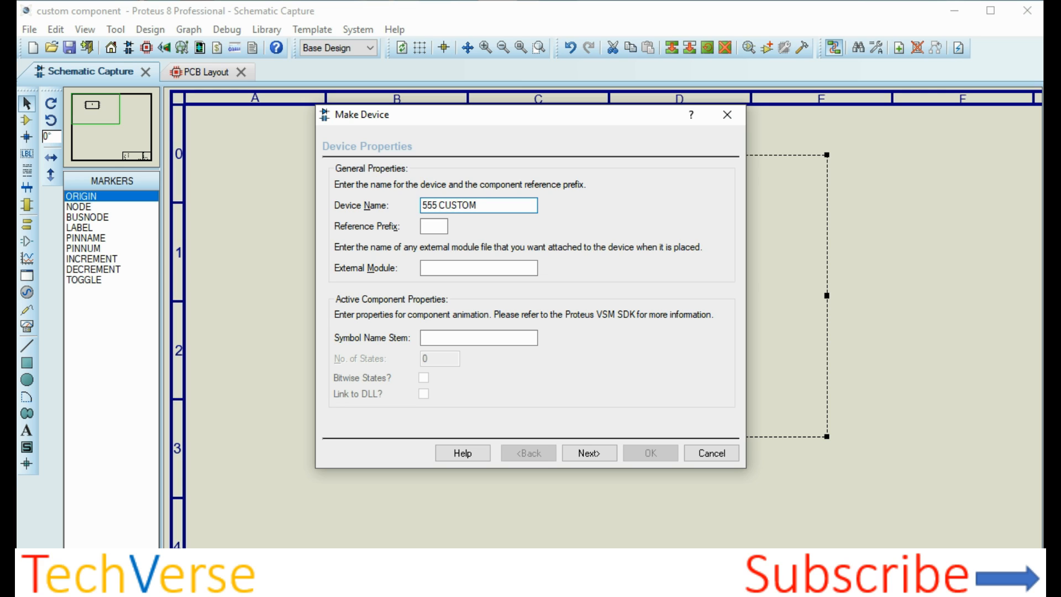
pyautogui.click(433, 226)
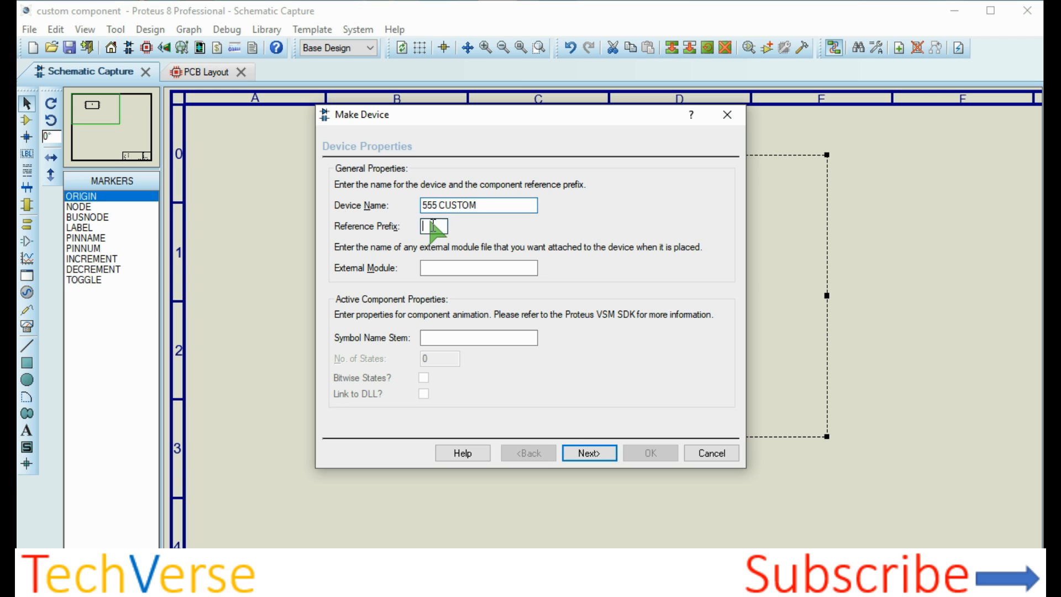
pyautogui.write('555')
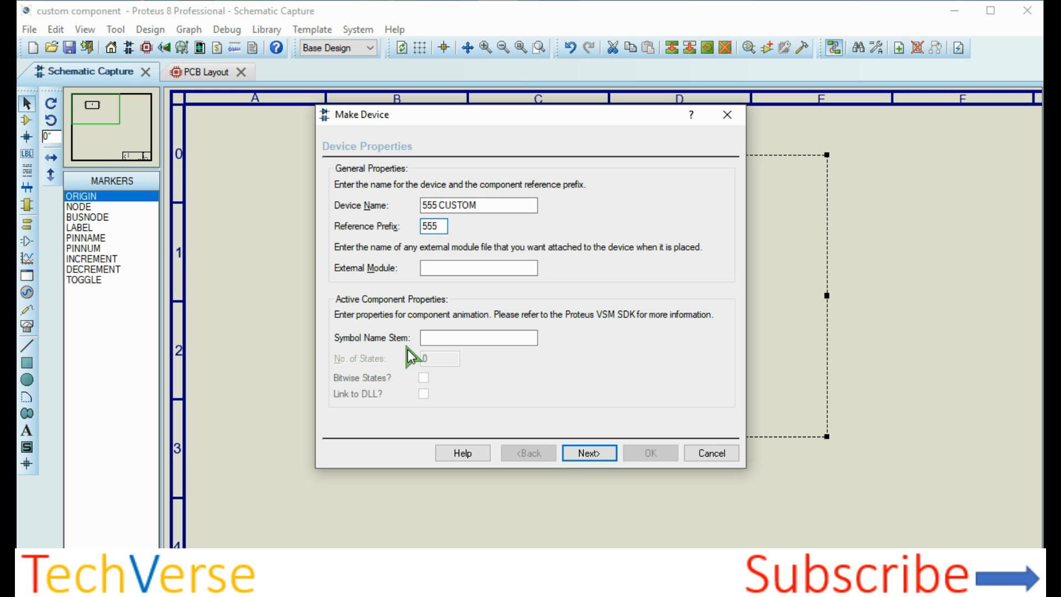
pyautogui.click(589, 453)
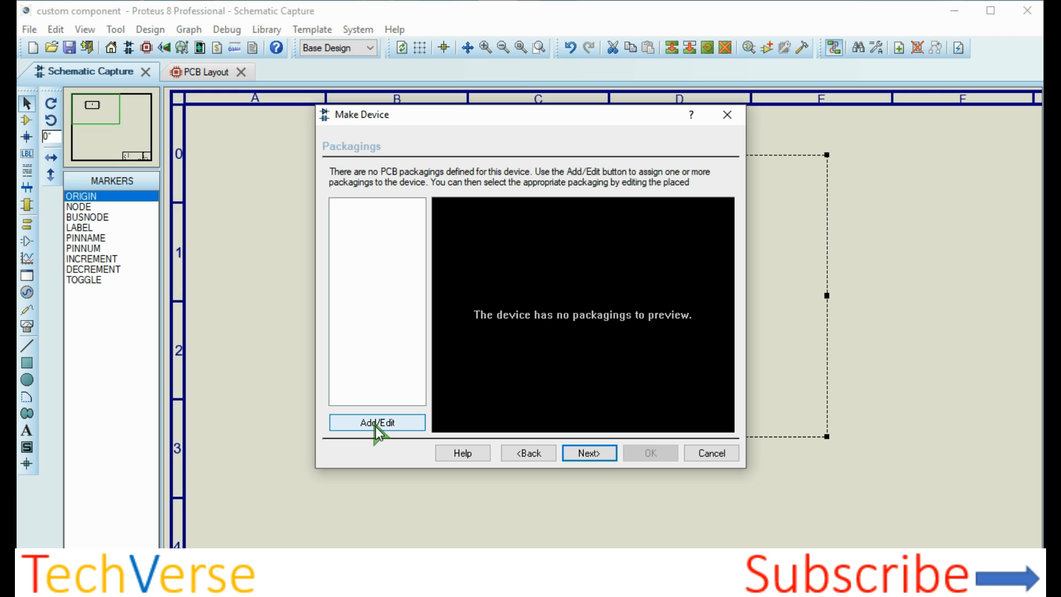
# - Start adding a package via Add/Edit, search 555 and preview the first match
pyautogui.click(383, 422)
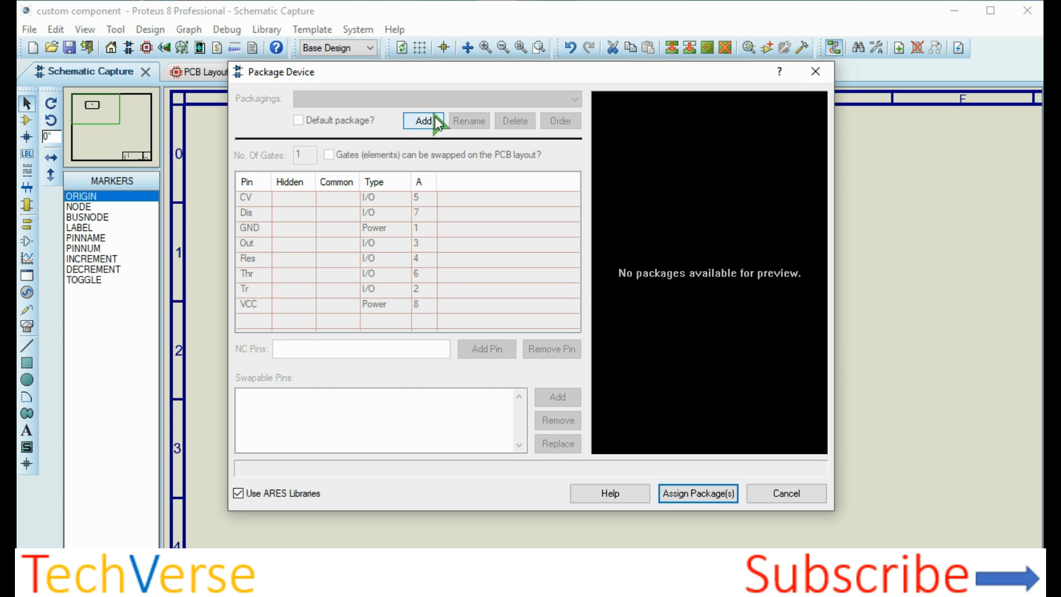
pyautogui.click(424, 120)
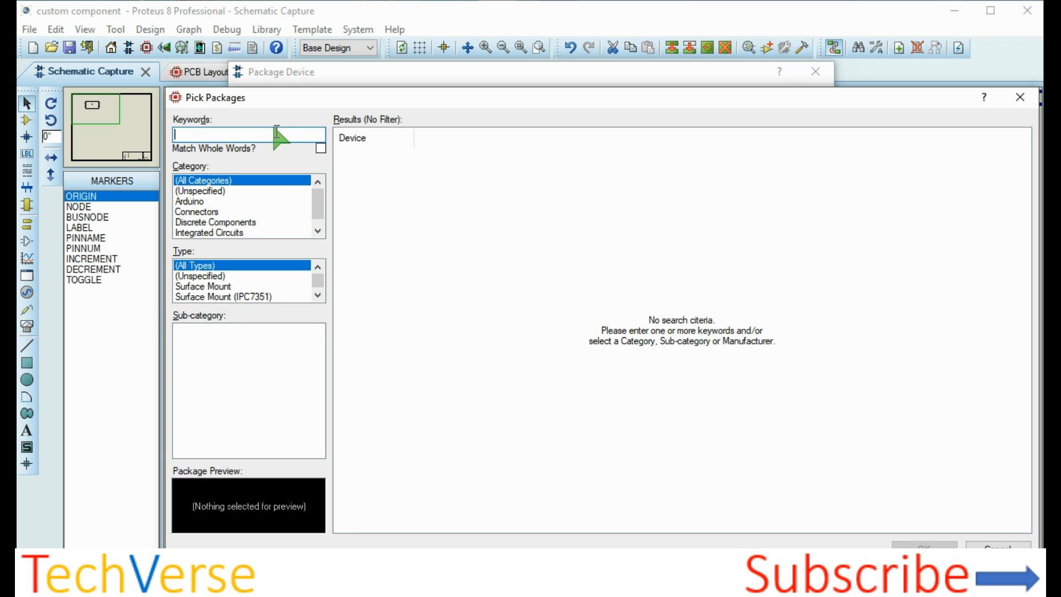
pyautogui.write('555')
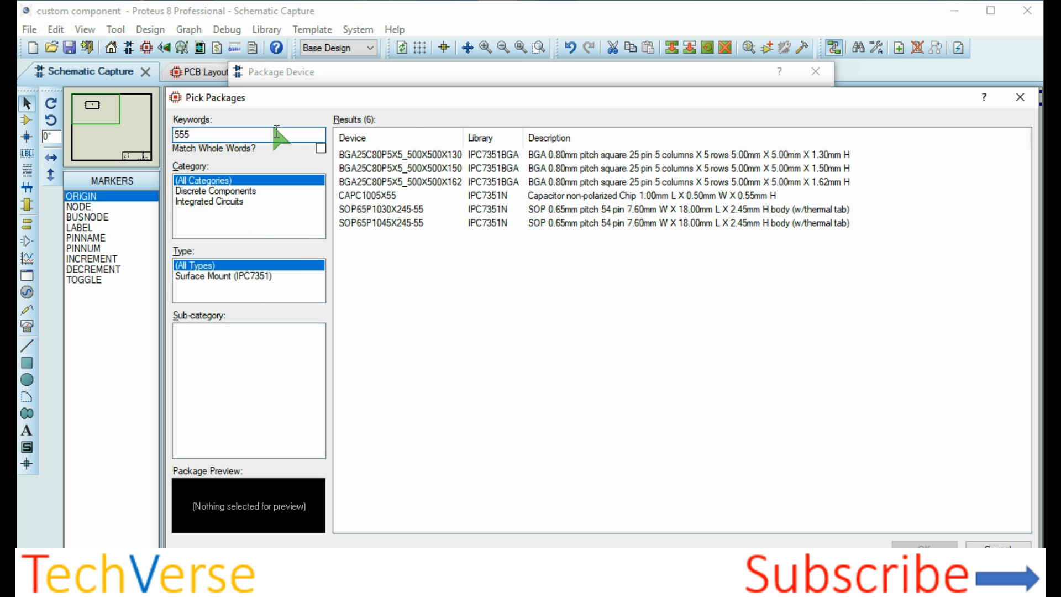
pyautogui.click(413, 168)
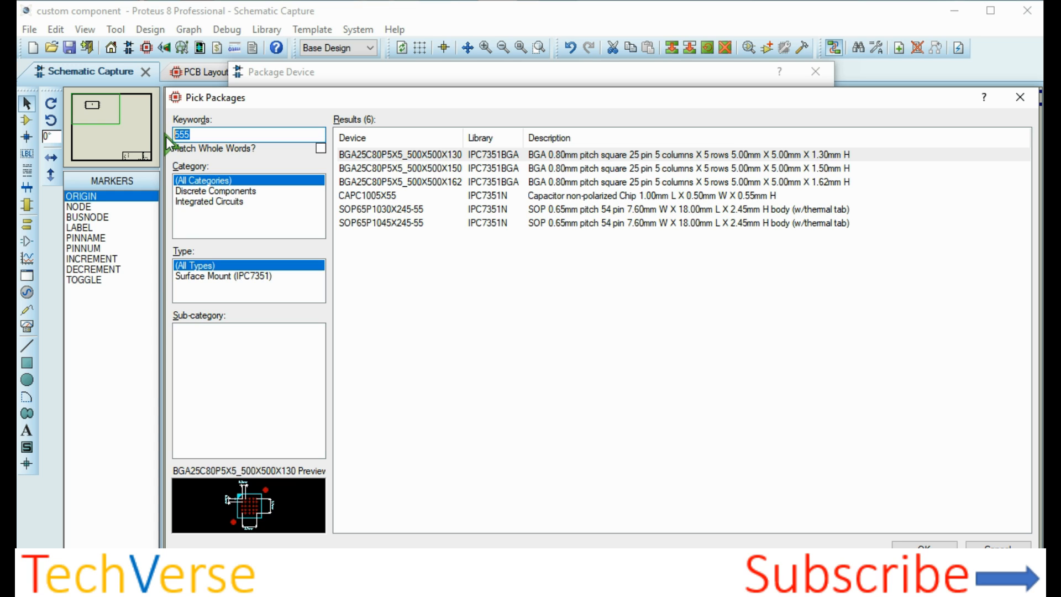
# - Search dil filtered to through-hole integrated circuits and choose the 8-pin DIL08 package
pyautogui.click(215, 190)
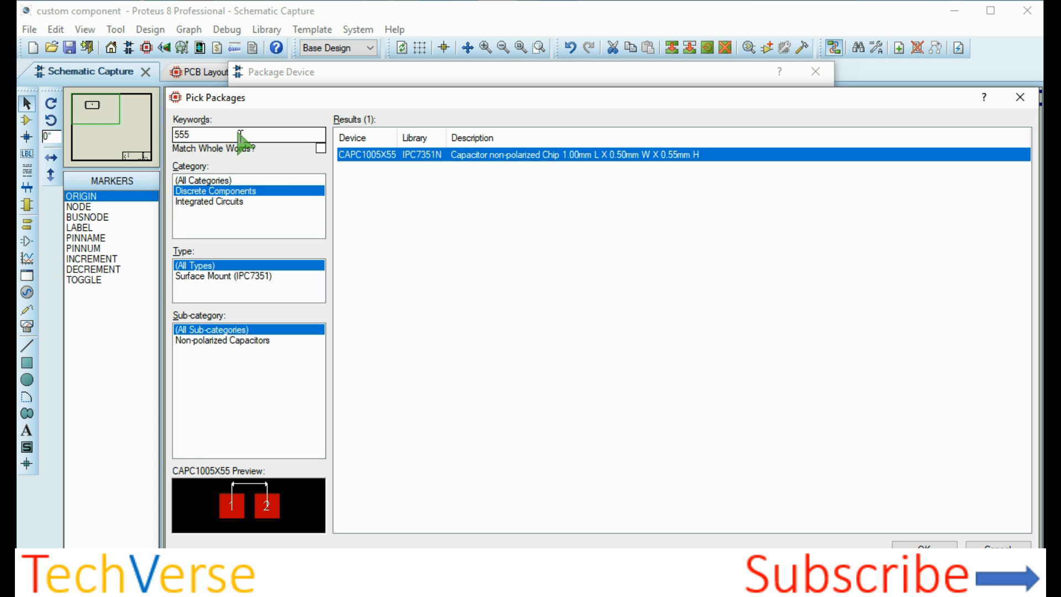
pyautogui.click(209, 201)
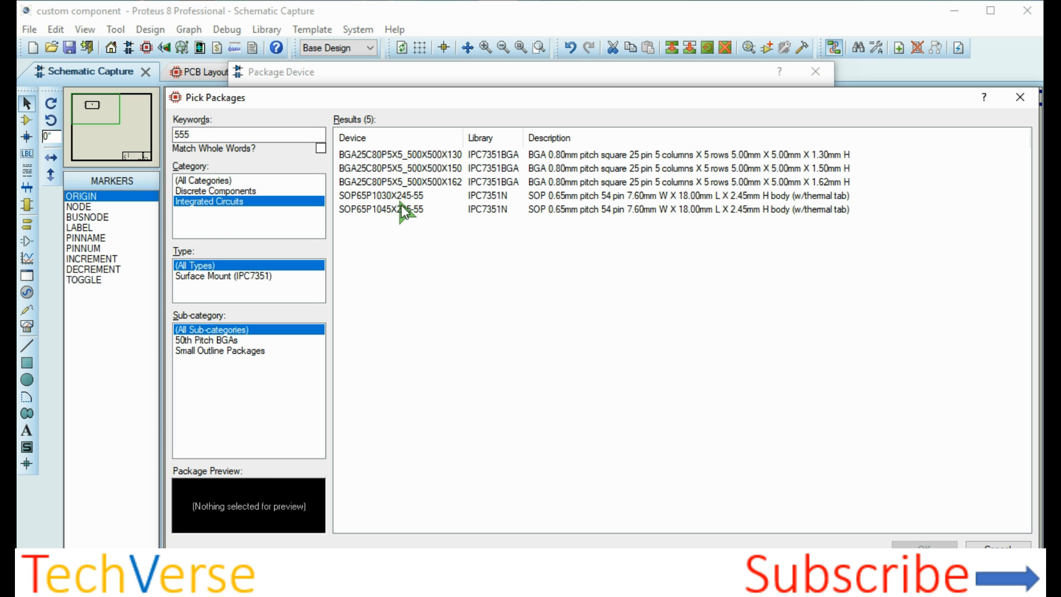
pyautogui.click(406, 168)
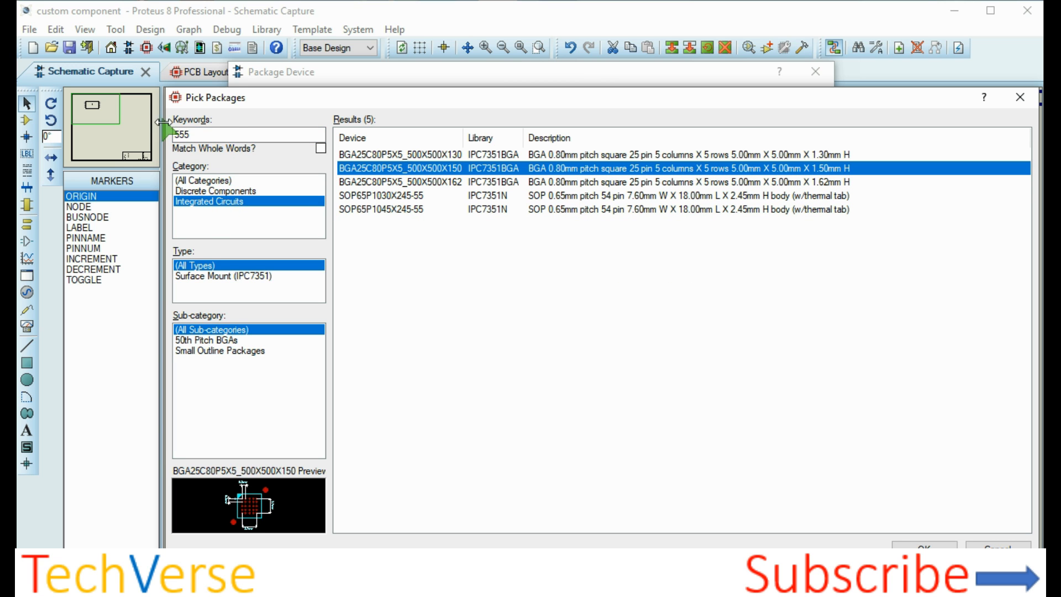
pyautogui.write('dil')
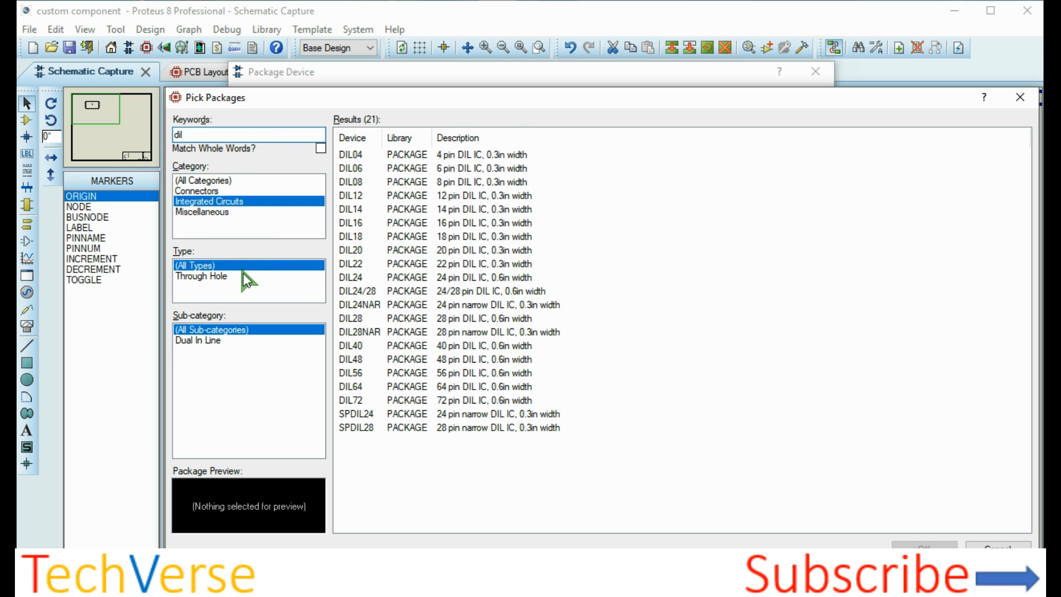
pyautogui.click(201, 277)
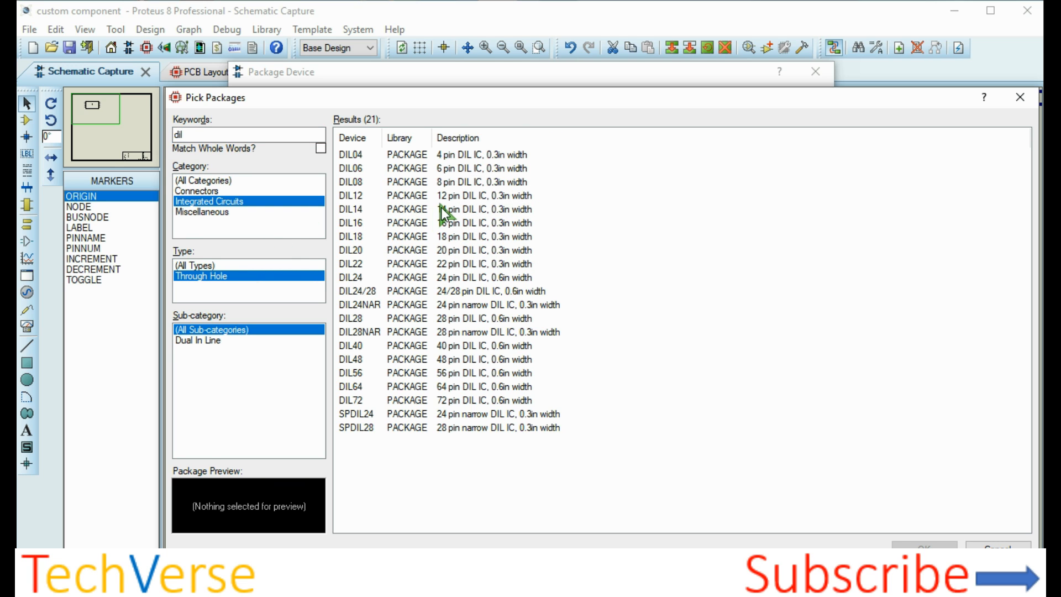
pyautogui.click(352, 181)
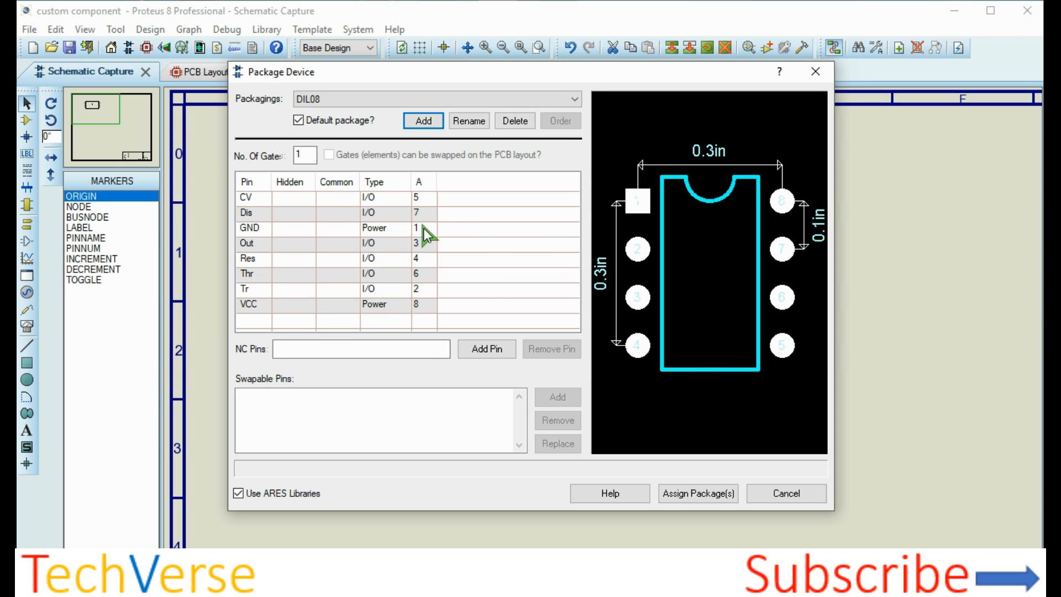
pyautogui.moveTo(757, 274)
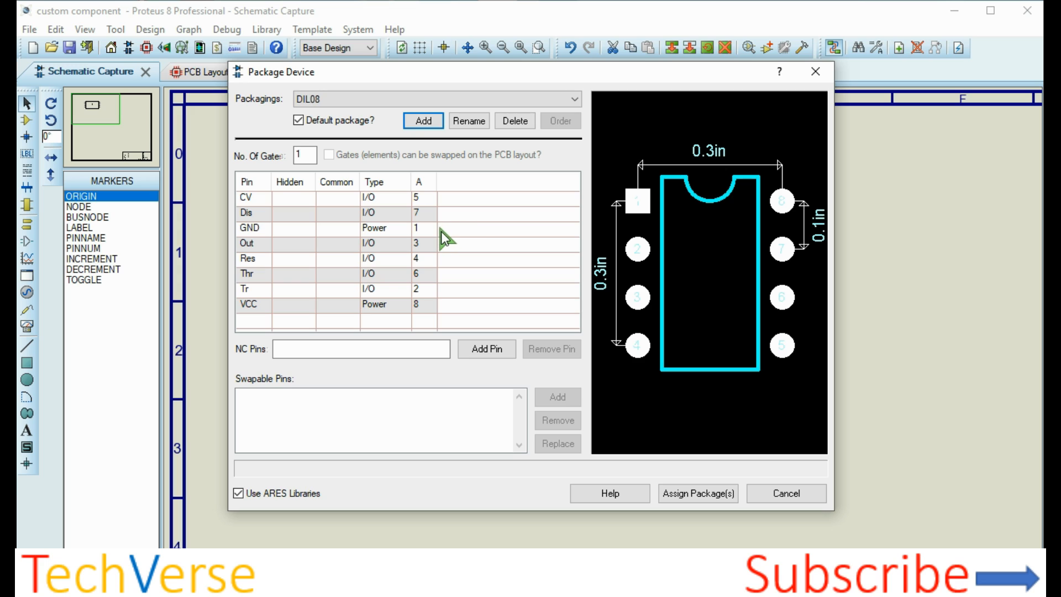
pyautogui.moveTo(423, 232)
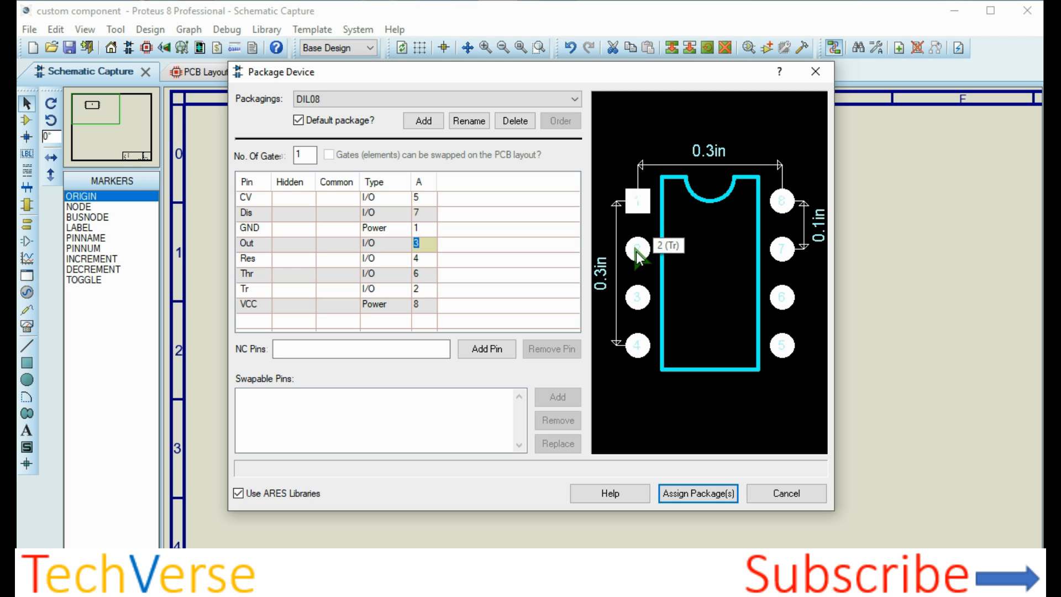
# - Assign DIL08 as the device's default package
pyautogui.click(699, 493)
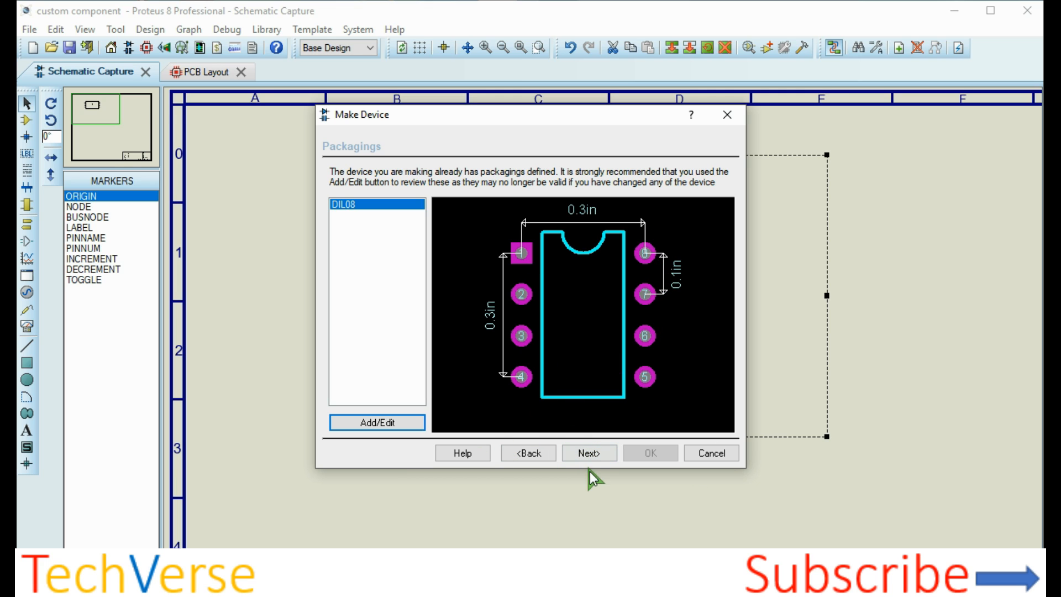
# - Keep DIL08 as the PACKAGE property, set data sheet filename 555 custom and advance to indexing
pyautogui.click(587, 468)
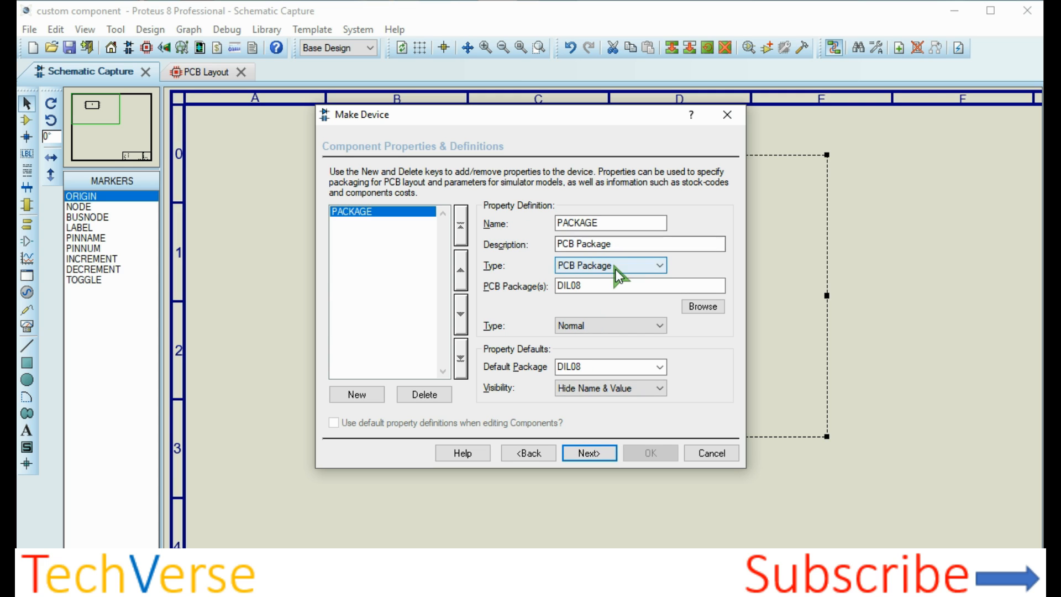
pyautogui.click(588, 453)
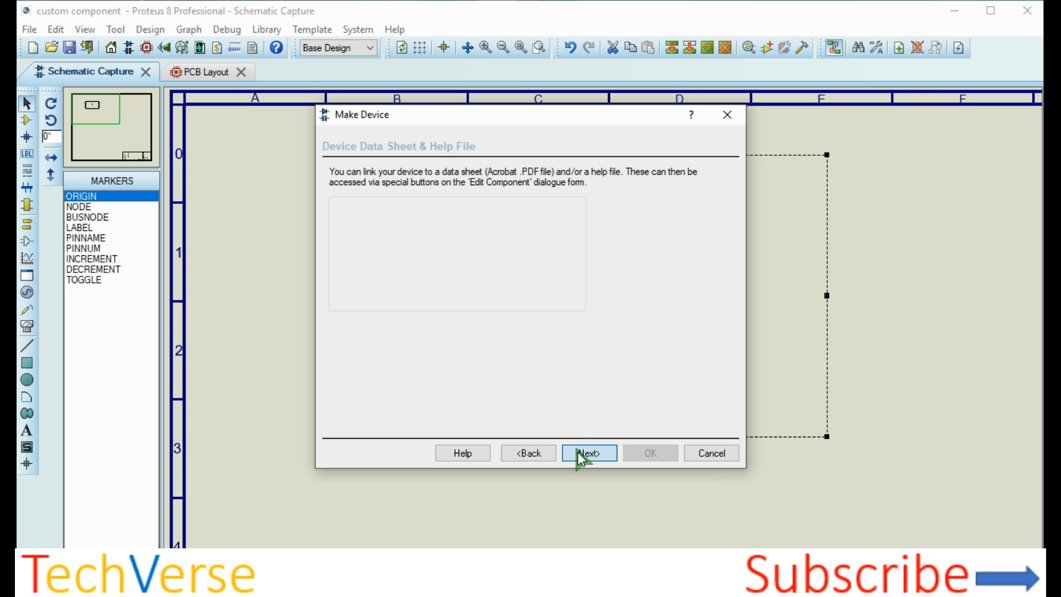
pyautogui.click(588, 468)
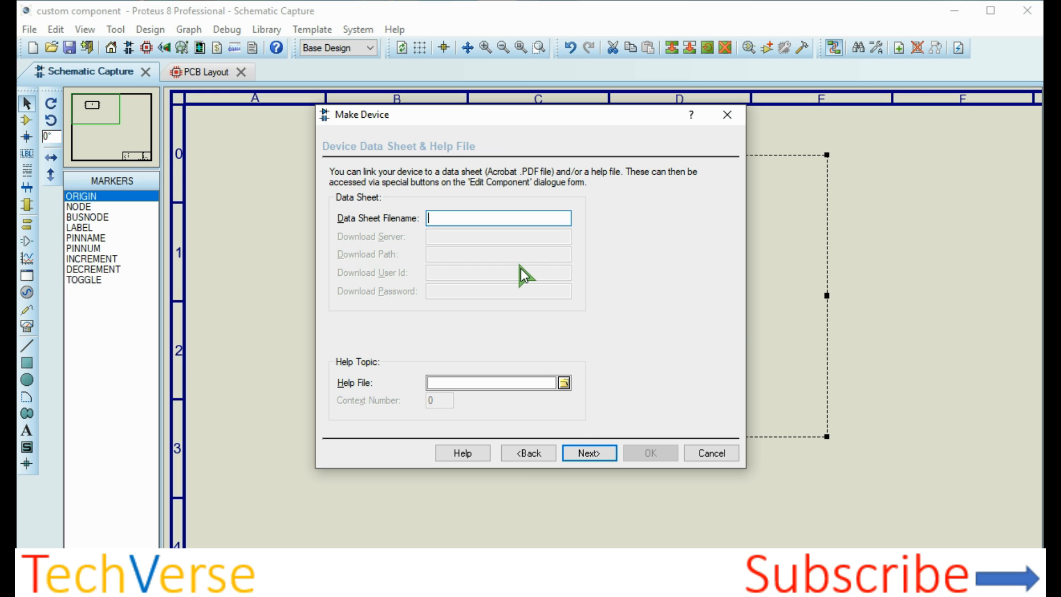
pyautogui.write('555')
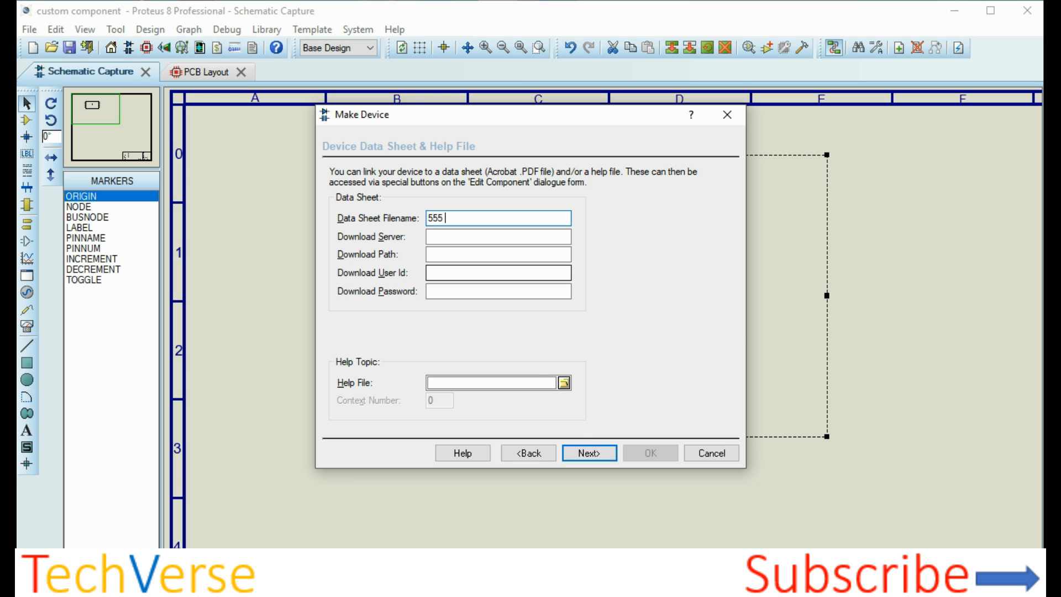
pyautogui.write('custom')
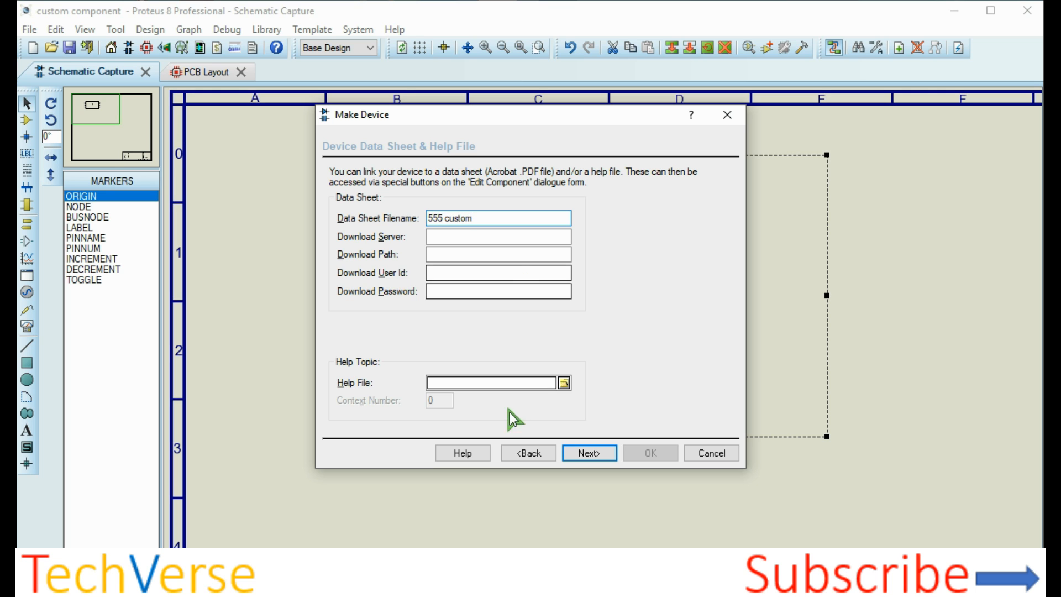
pyautogui.click(590, 468)
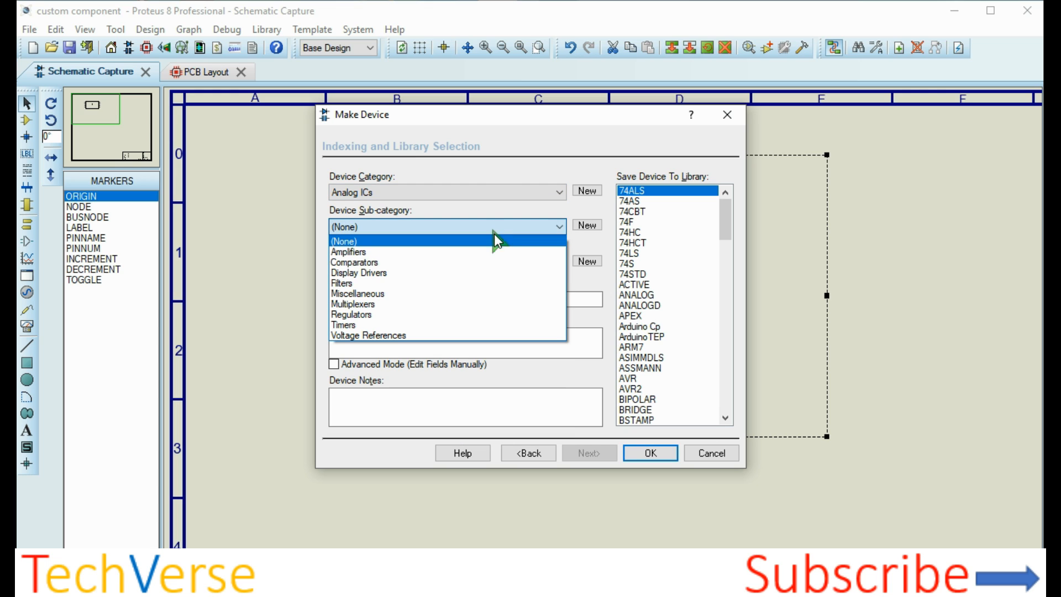
pyautogui.moveTo(484, 323)
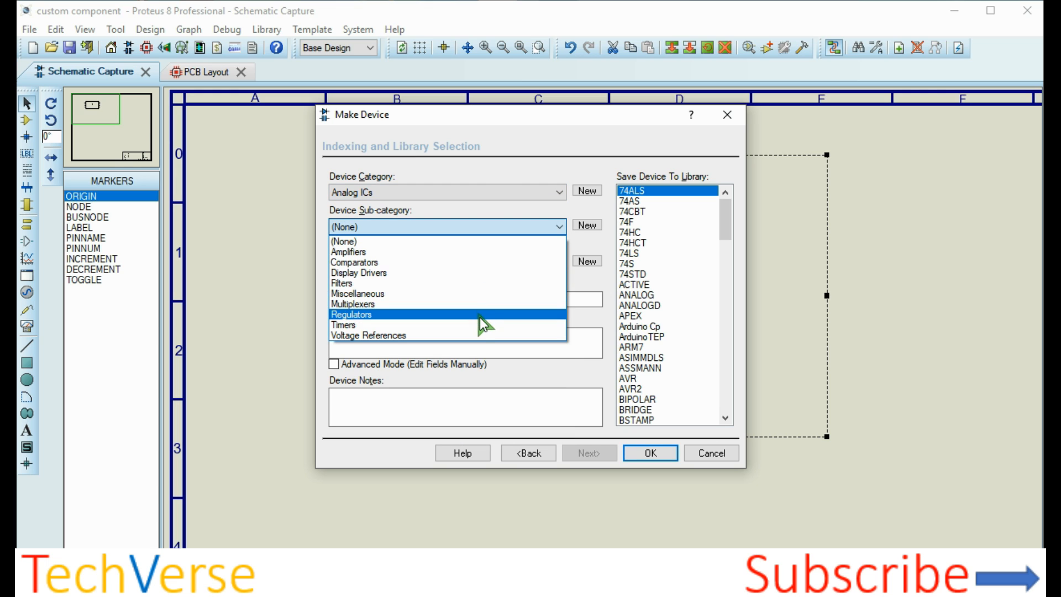
# - File 555 CUSTOM under Timers by National Semiconductor and save it to the library
pyautogui.click(344, 325)
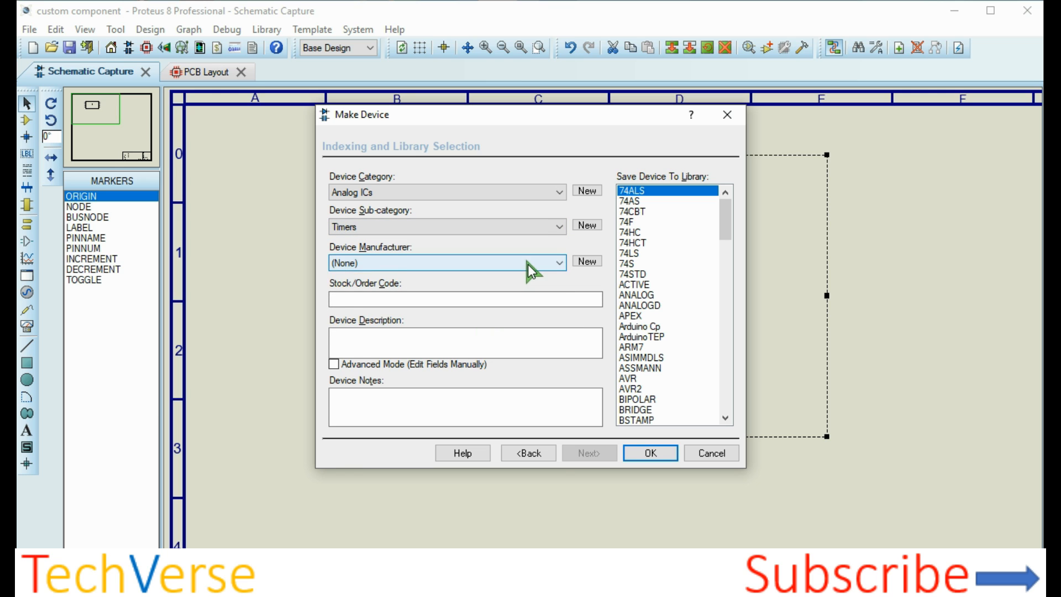
pyautogui.click(552, 260)
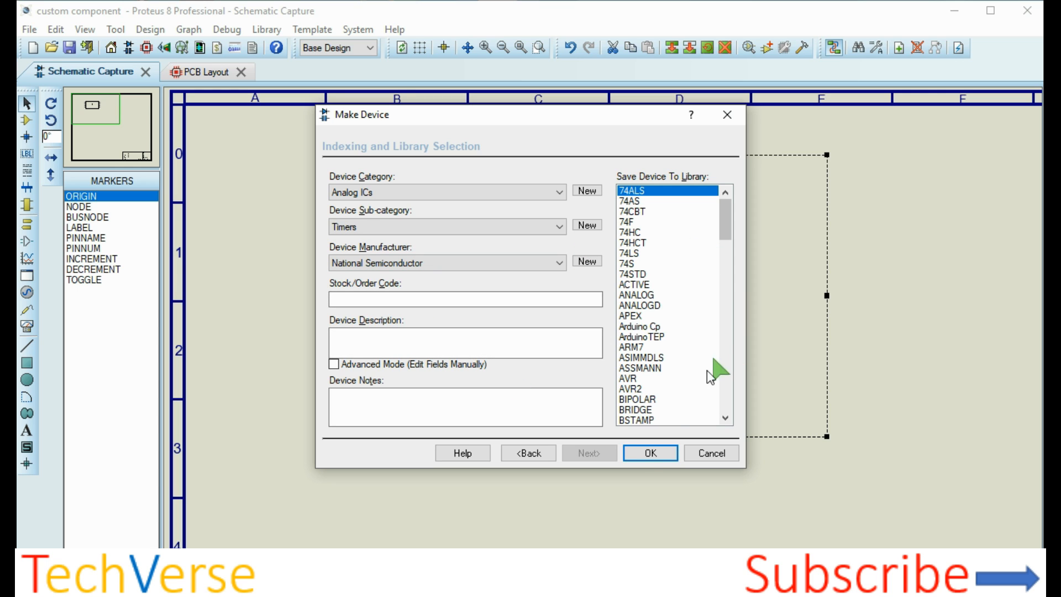
pyautogui.click(654, 453)
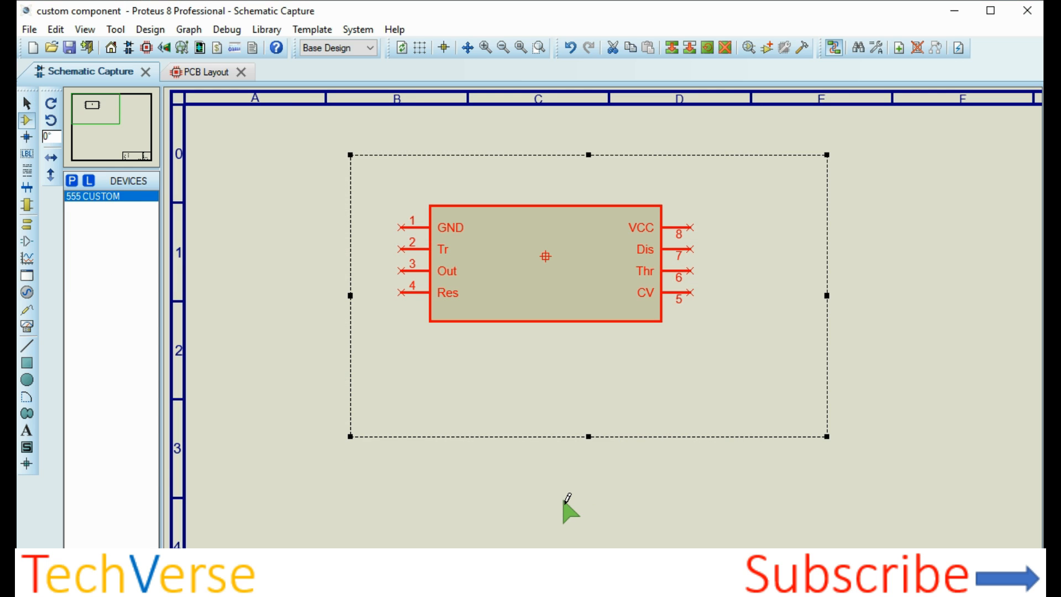
# - Place a 555 CUSTOM instance on the sheet below the drawn symbol
pyautogui.click(93, 199)
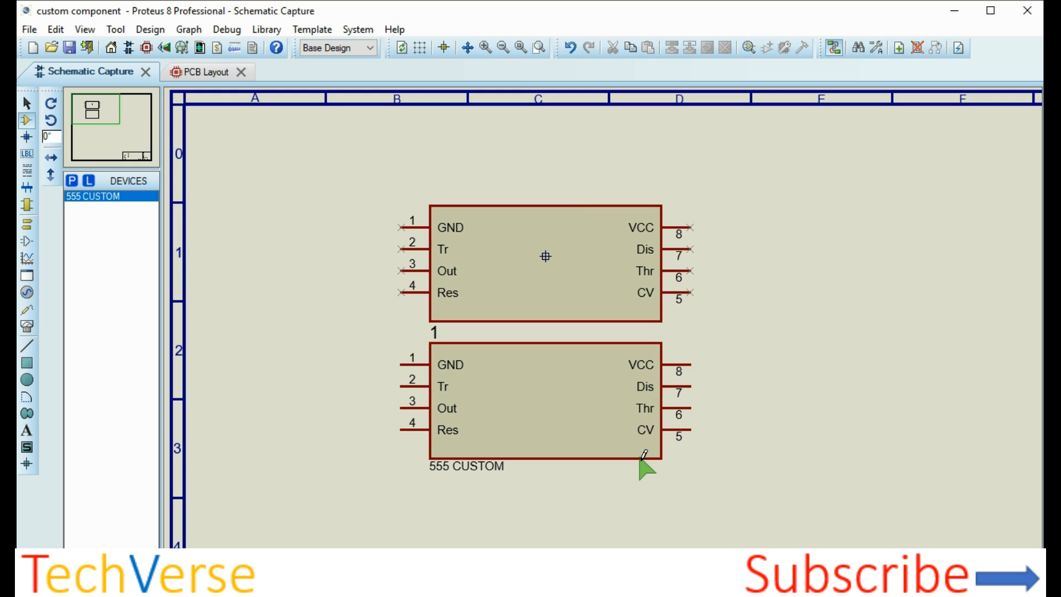
pyautogui.moveTo(877, 360)
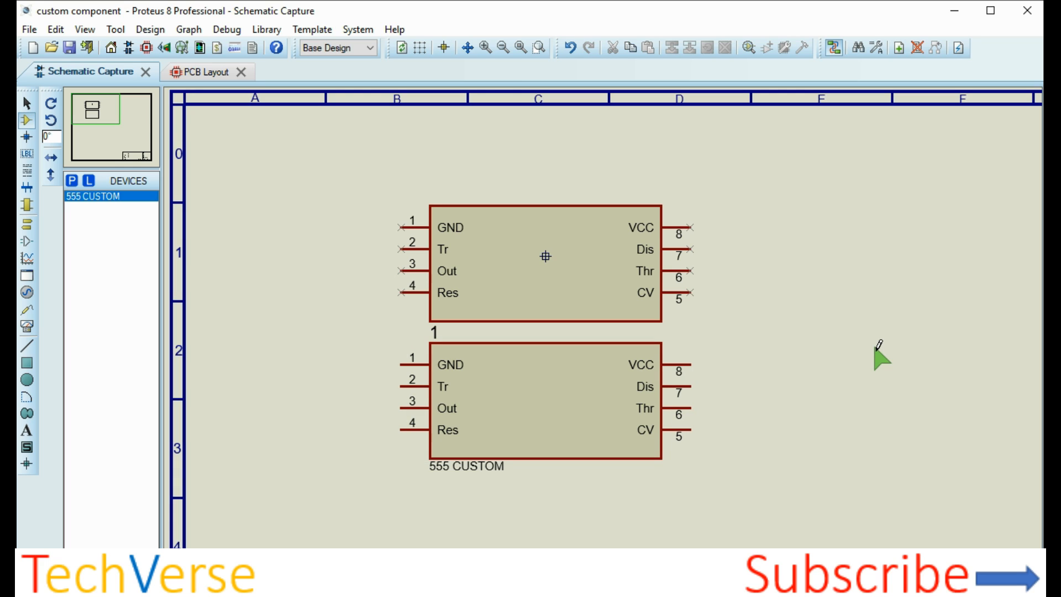